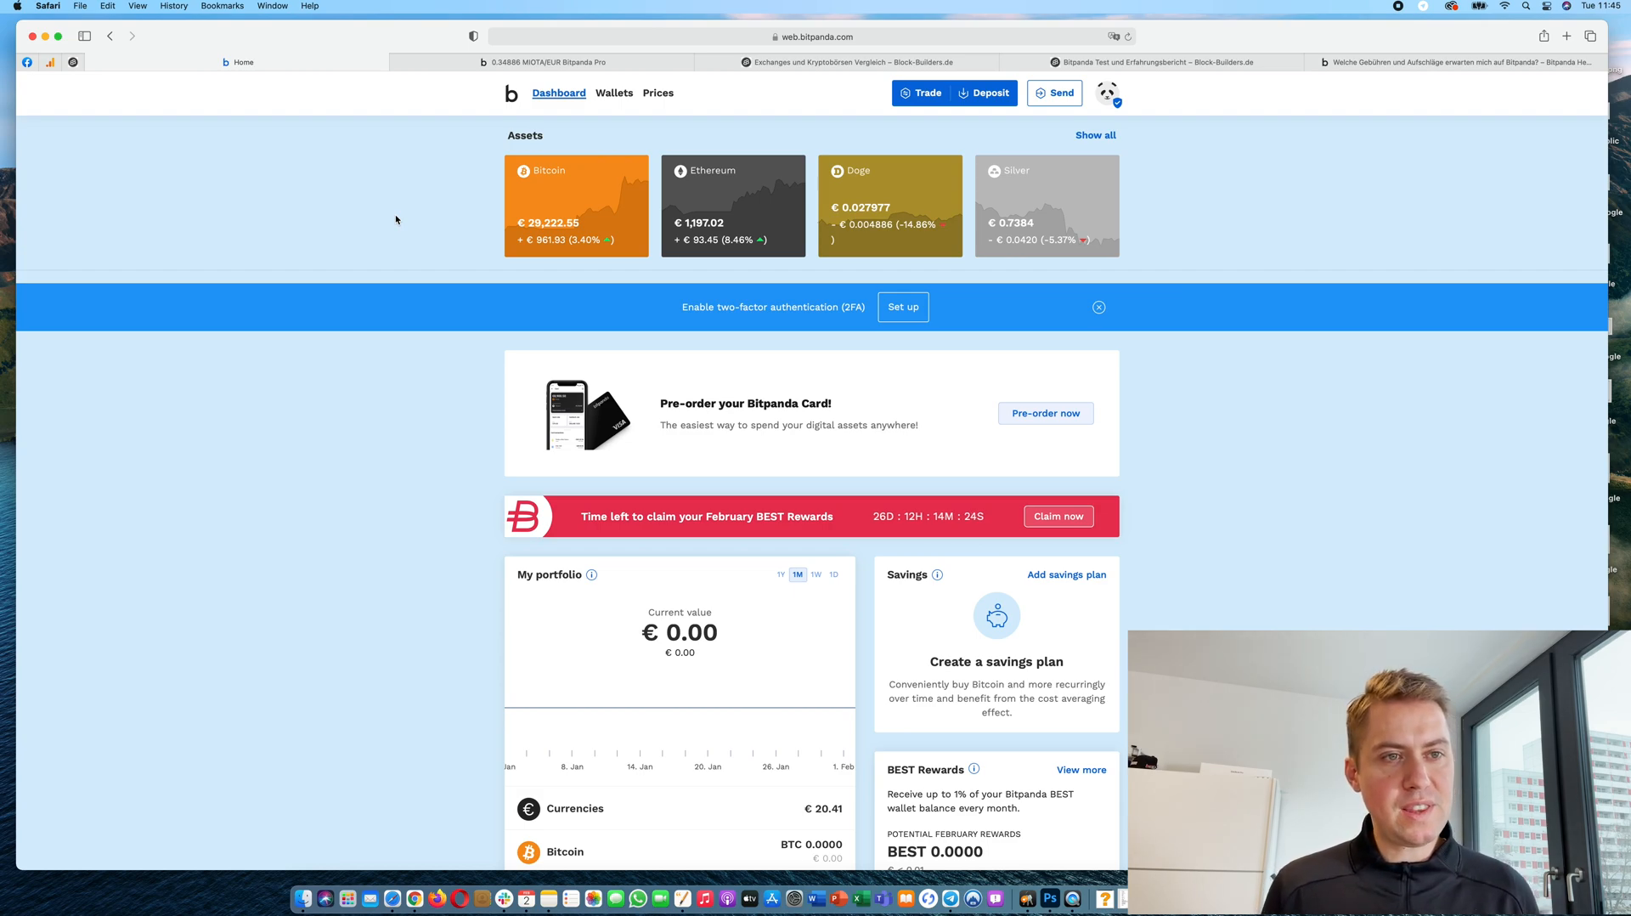
mouse_move(613, 93)
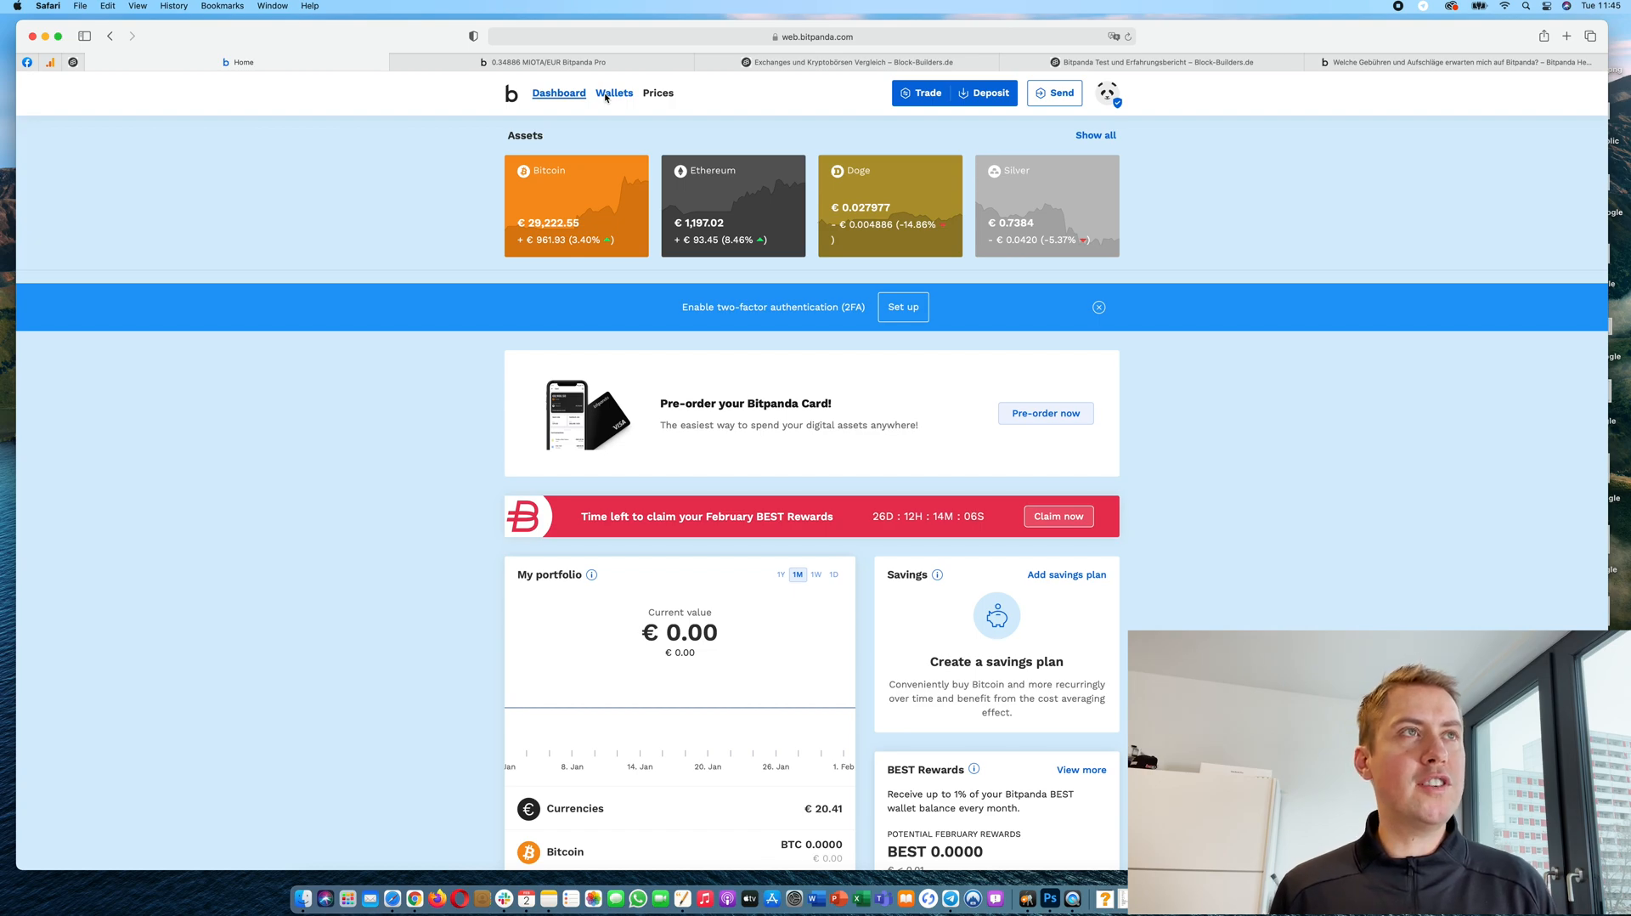
Step: Open Wallets and scroll to the last crypto wallets, all empty except Euro
left_click(613, 93)
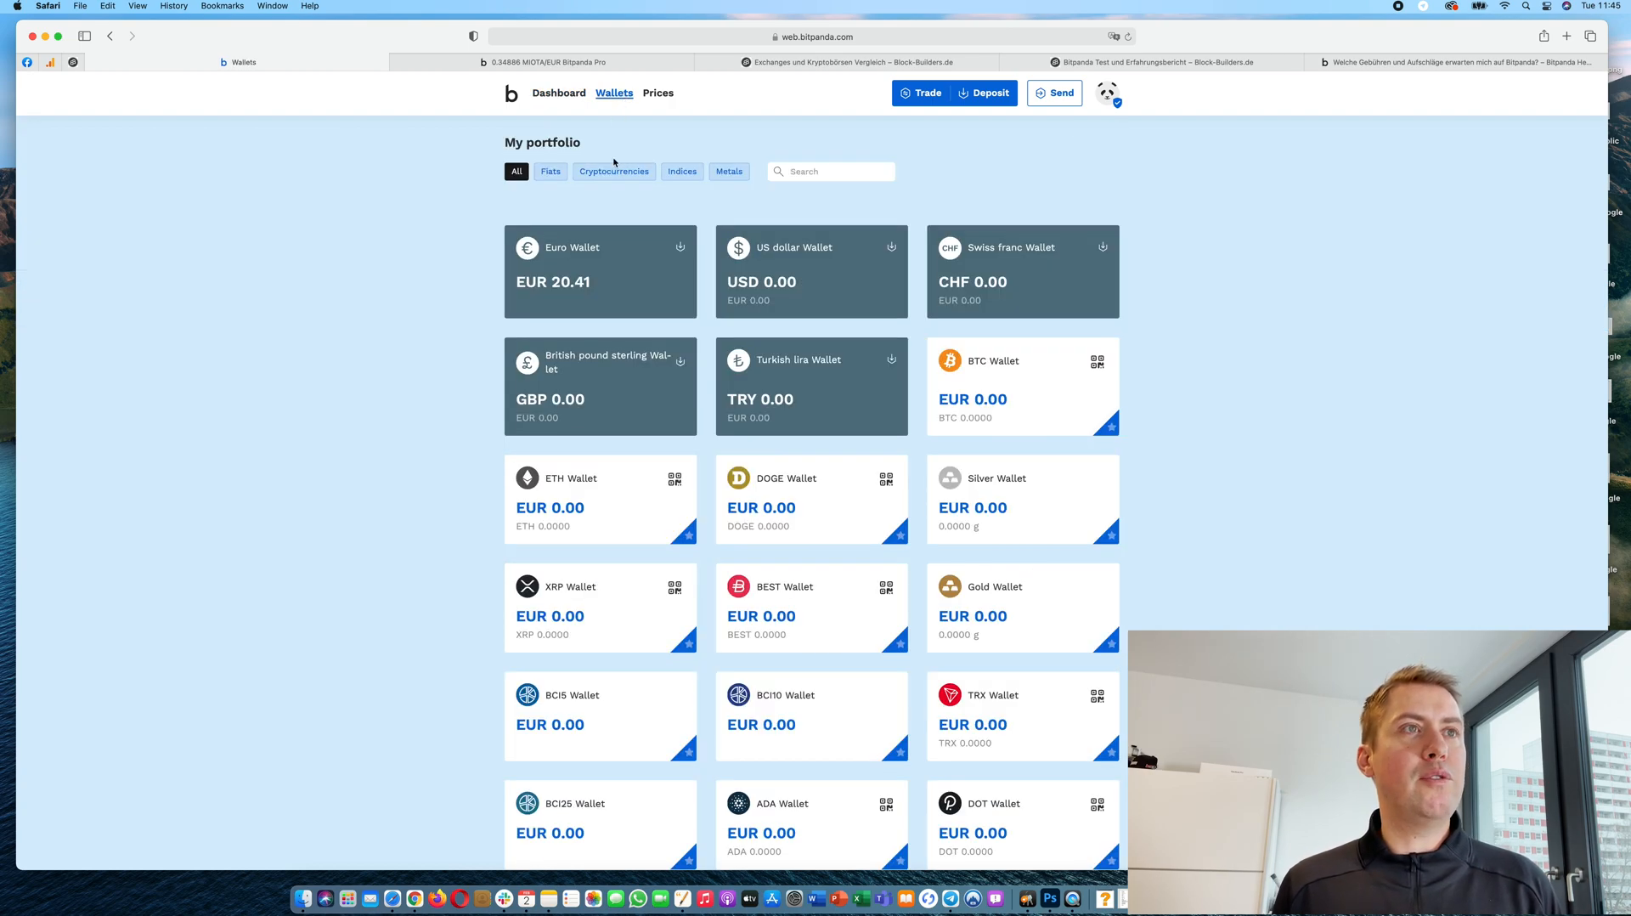
scroll("down", 3)
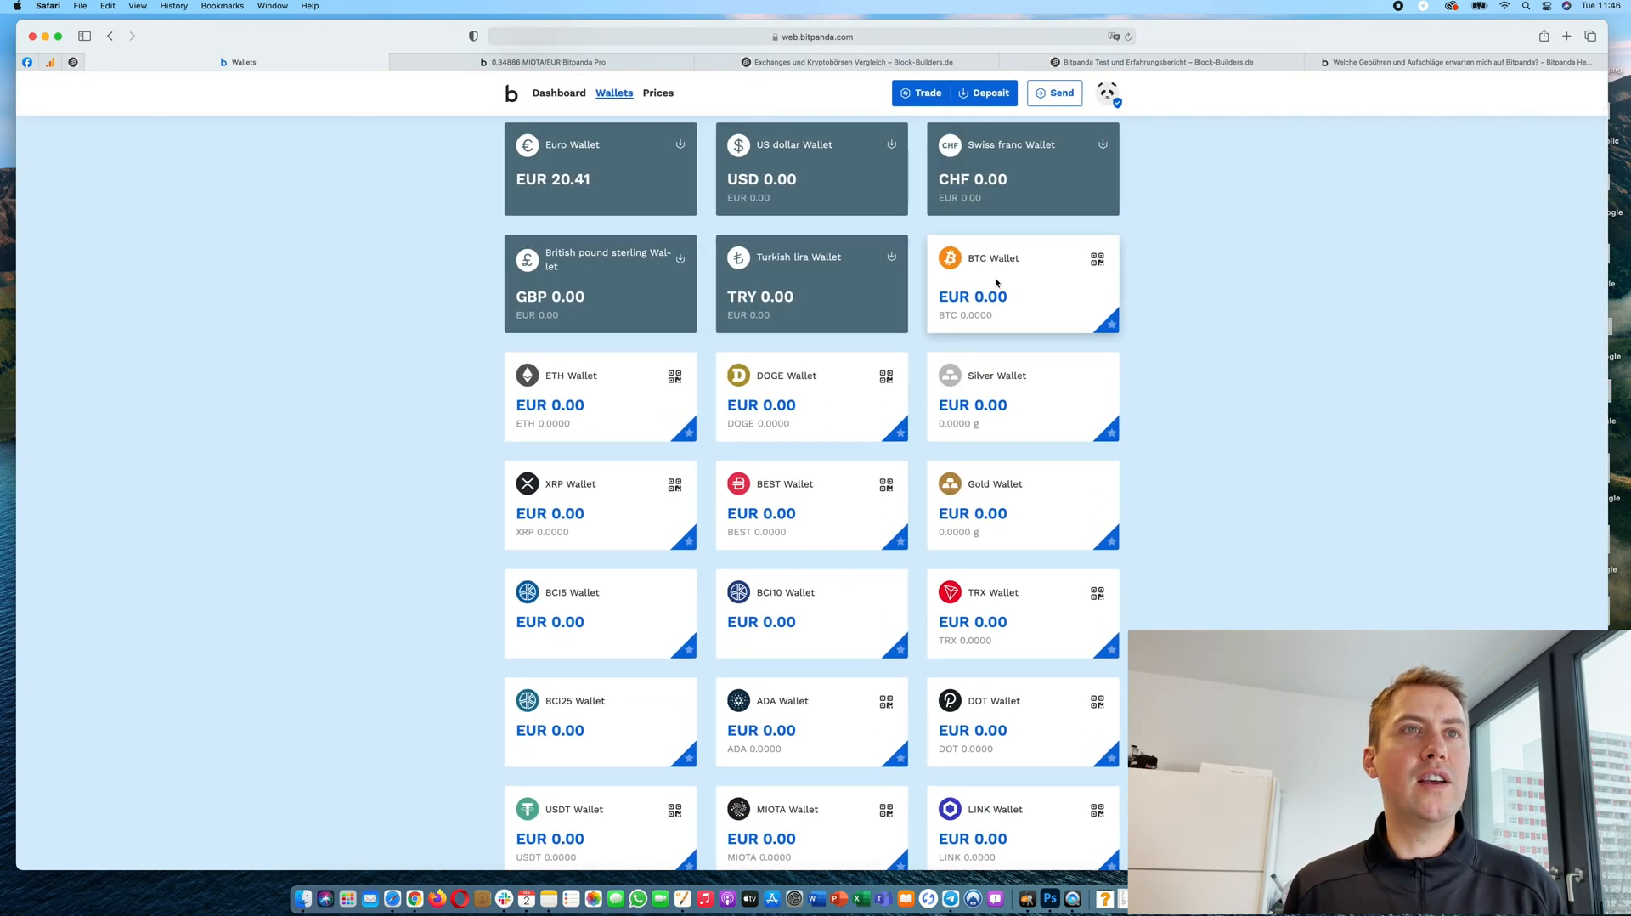
scroll("down", 3)
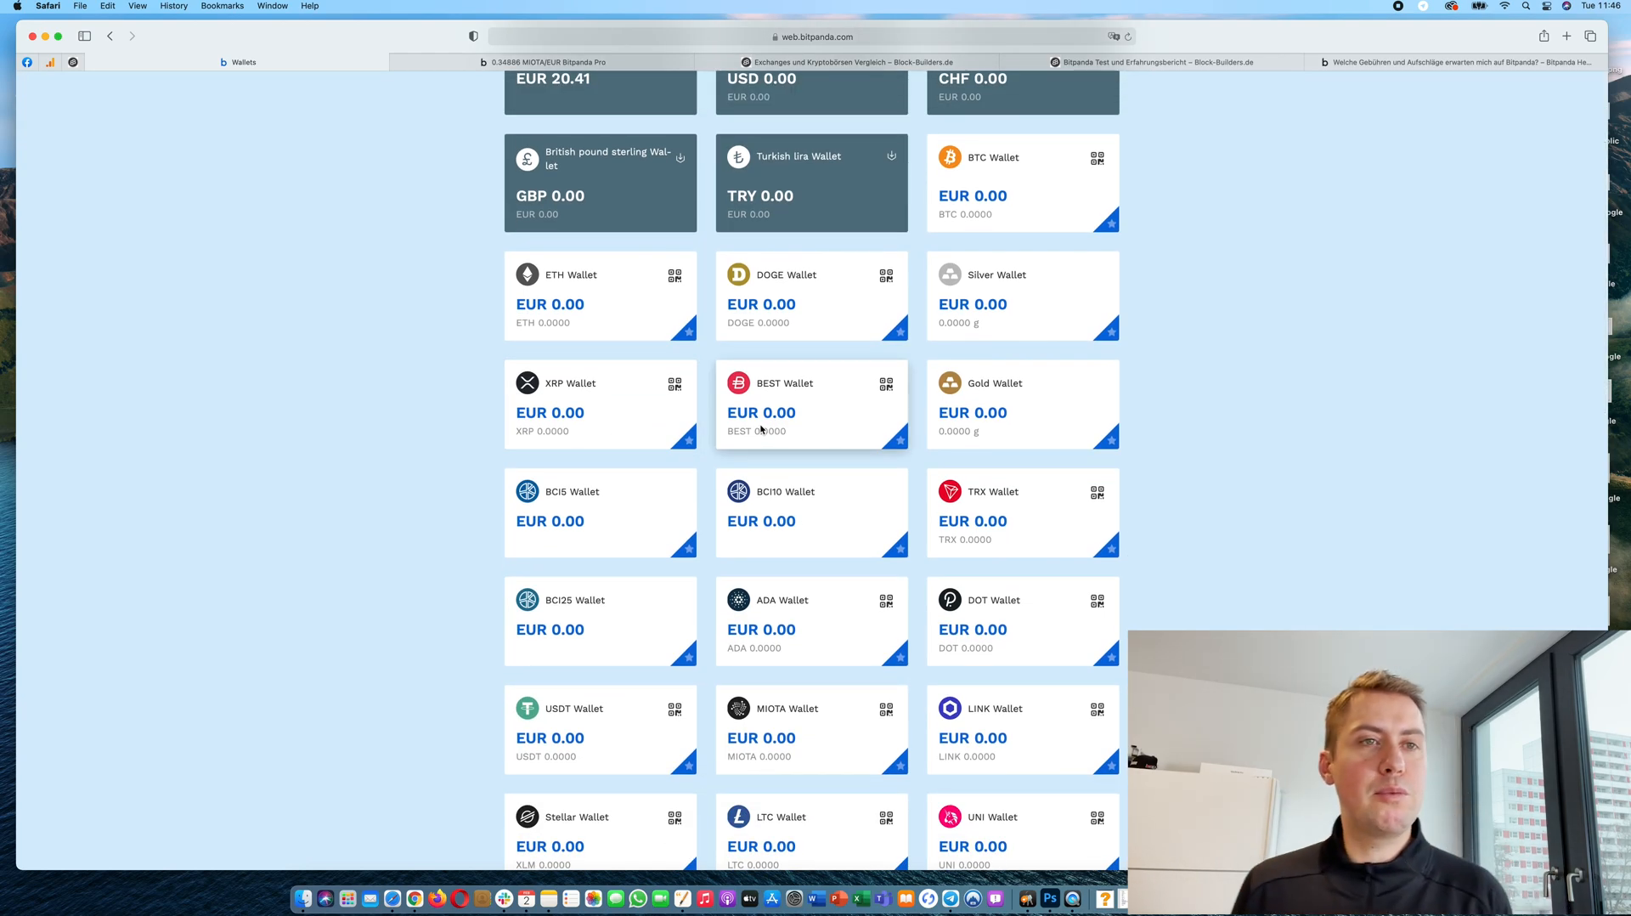
scroll("down", 3)
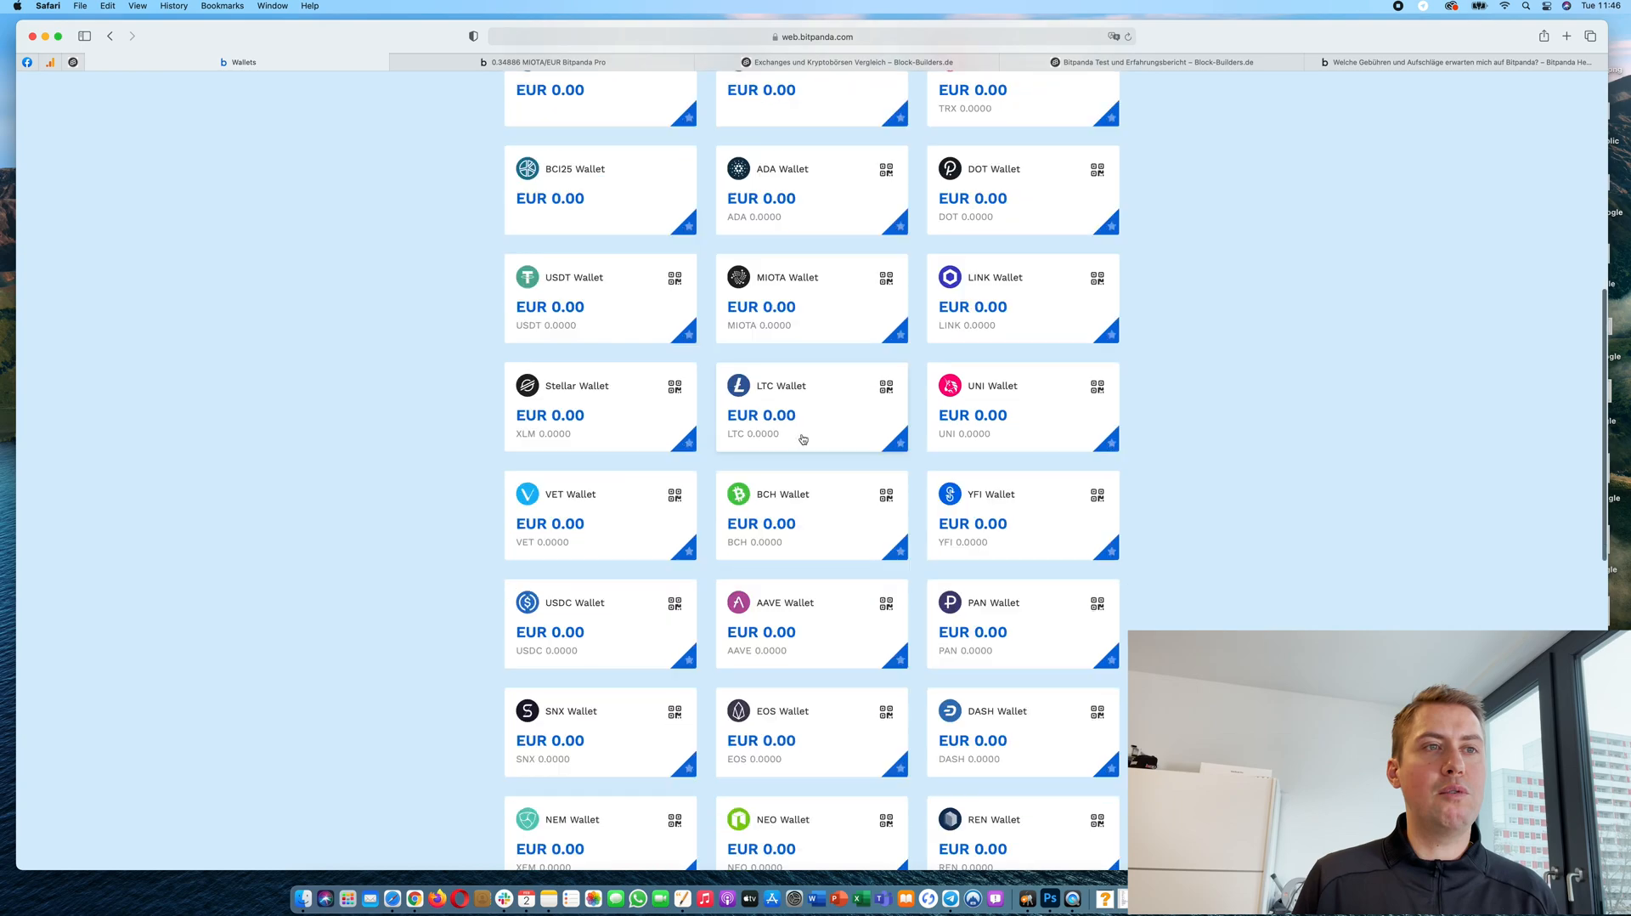
scroll("down", 3)
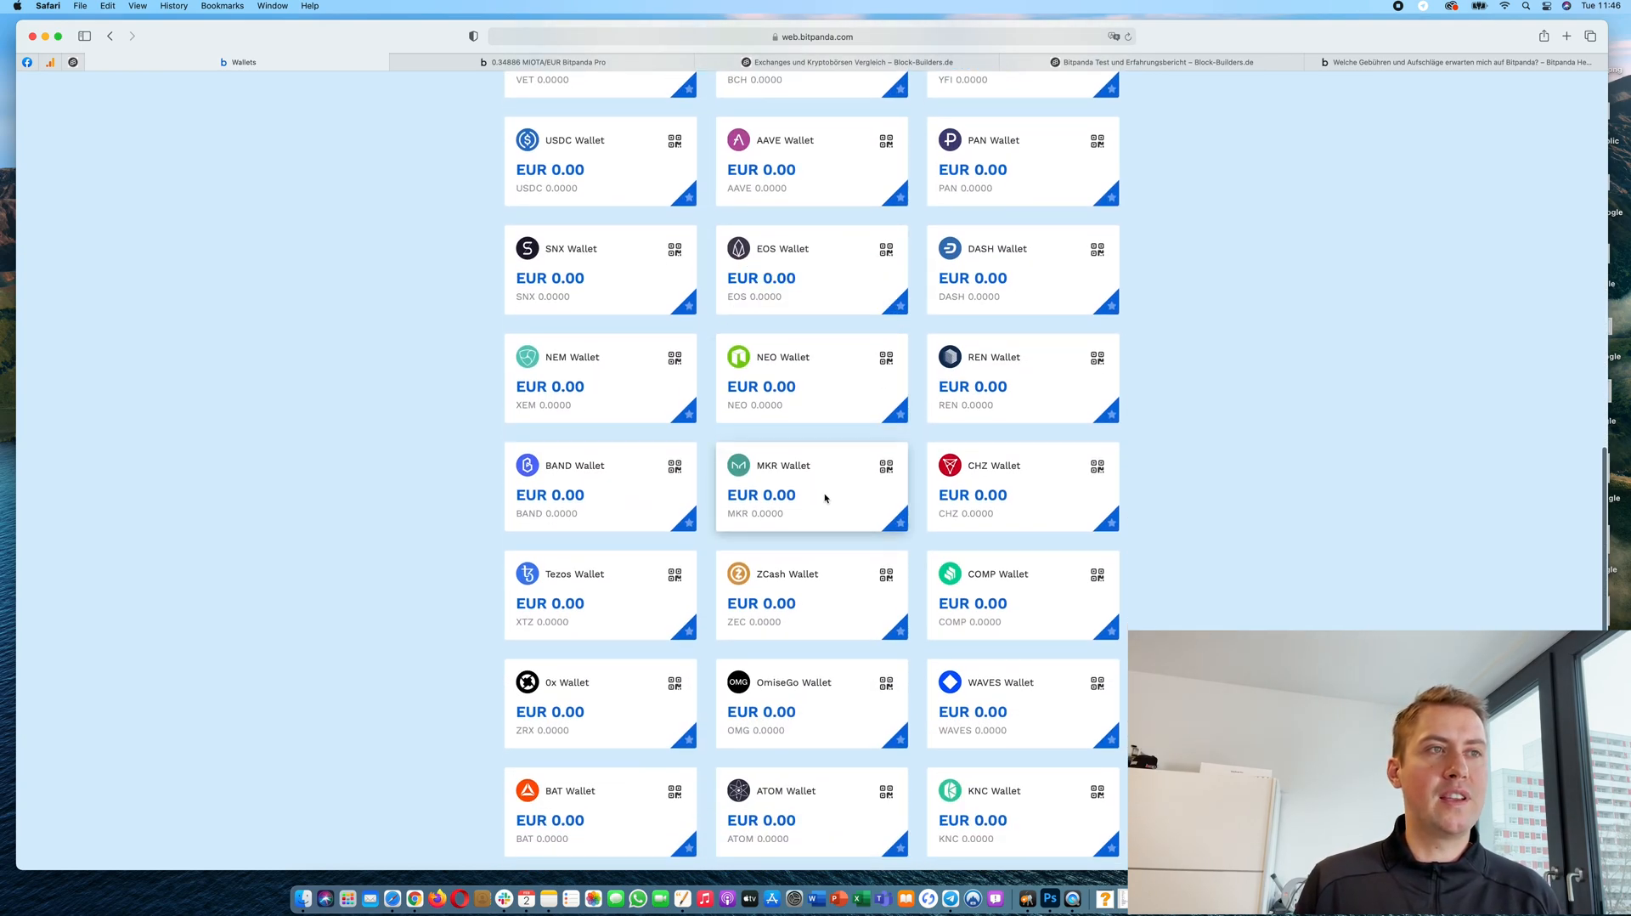
scroll("down", 3)
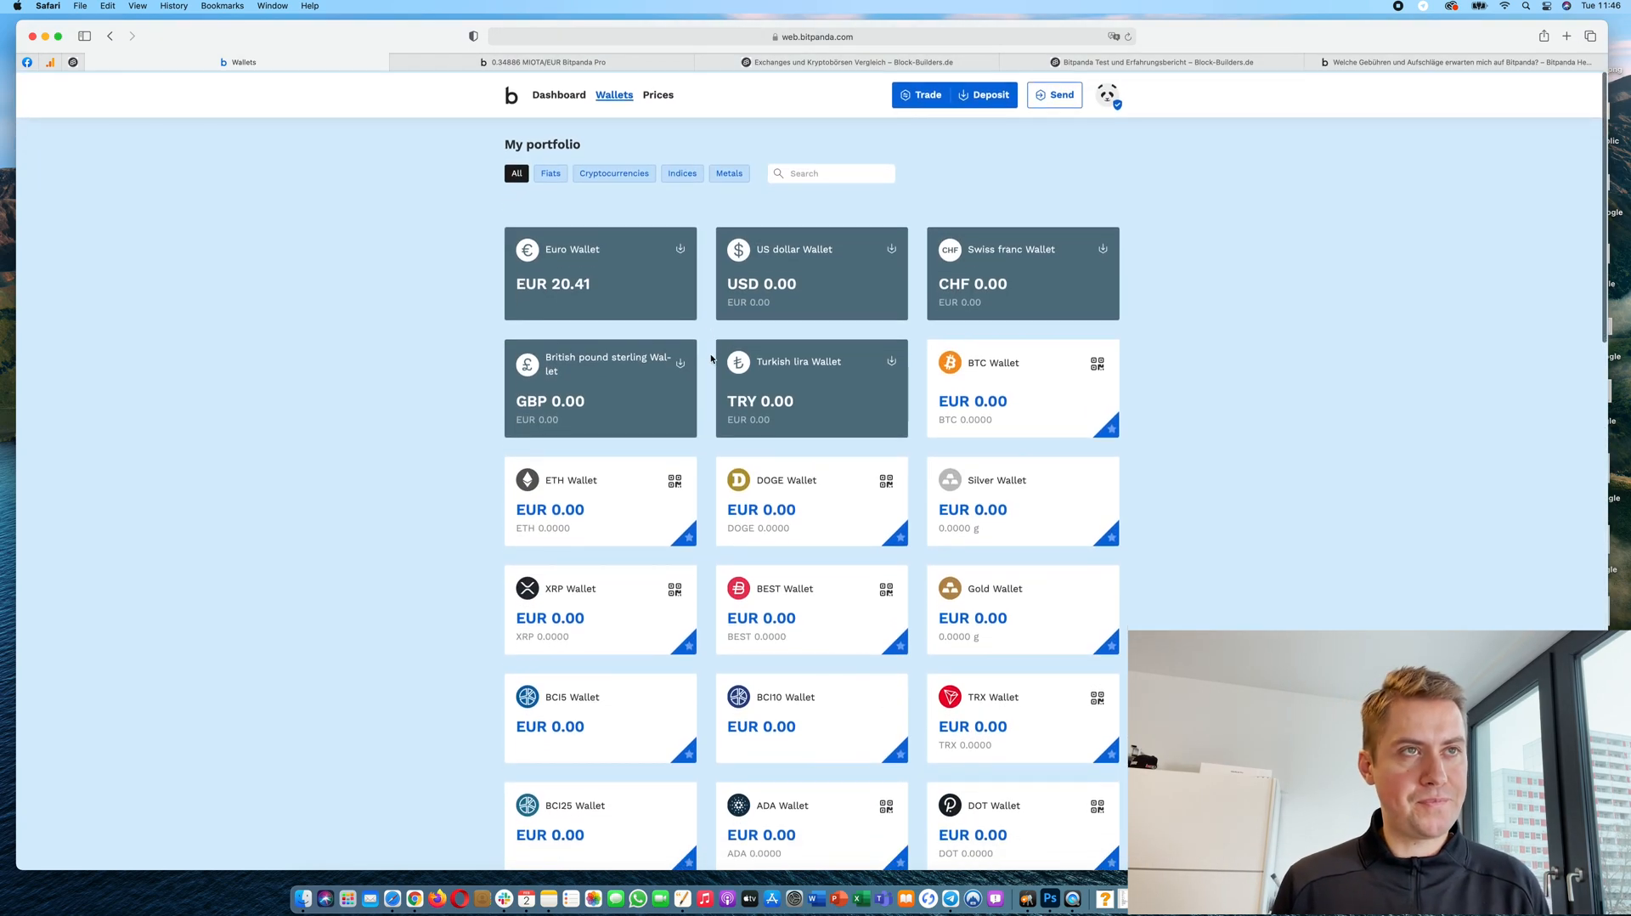
Step: Return to the Dashboard showing asset prices, empty portfolio and €20.41 in currencies
left_click(559, 94)
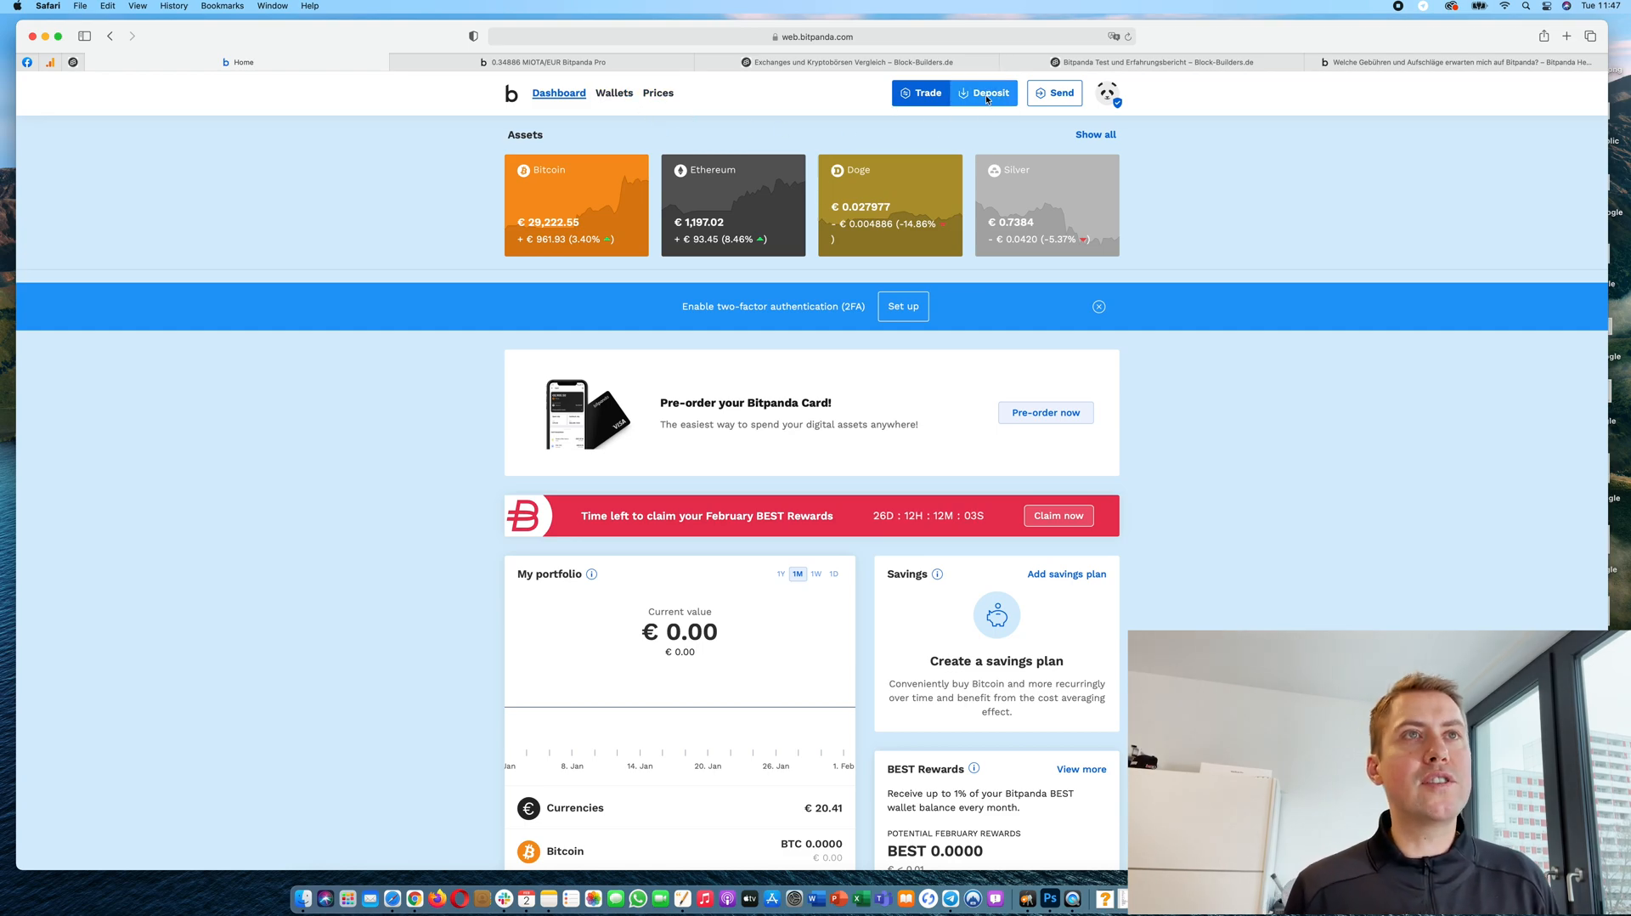
Step: Start a deposit to the Euro wallet, review payment methods and fees, then cancel
left_click(983, 92)
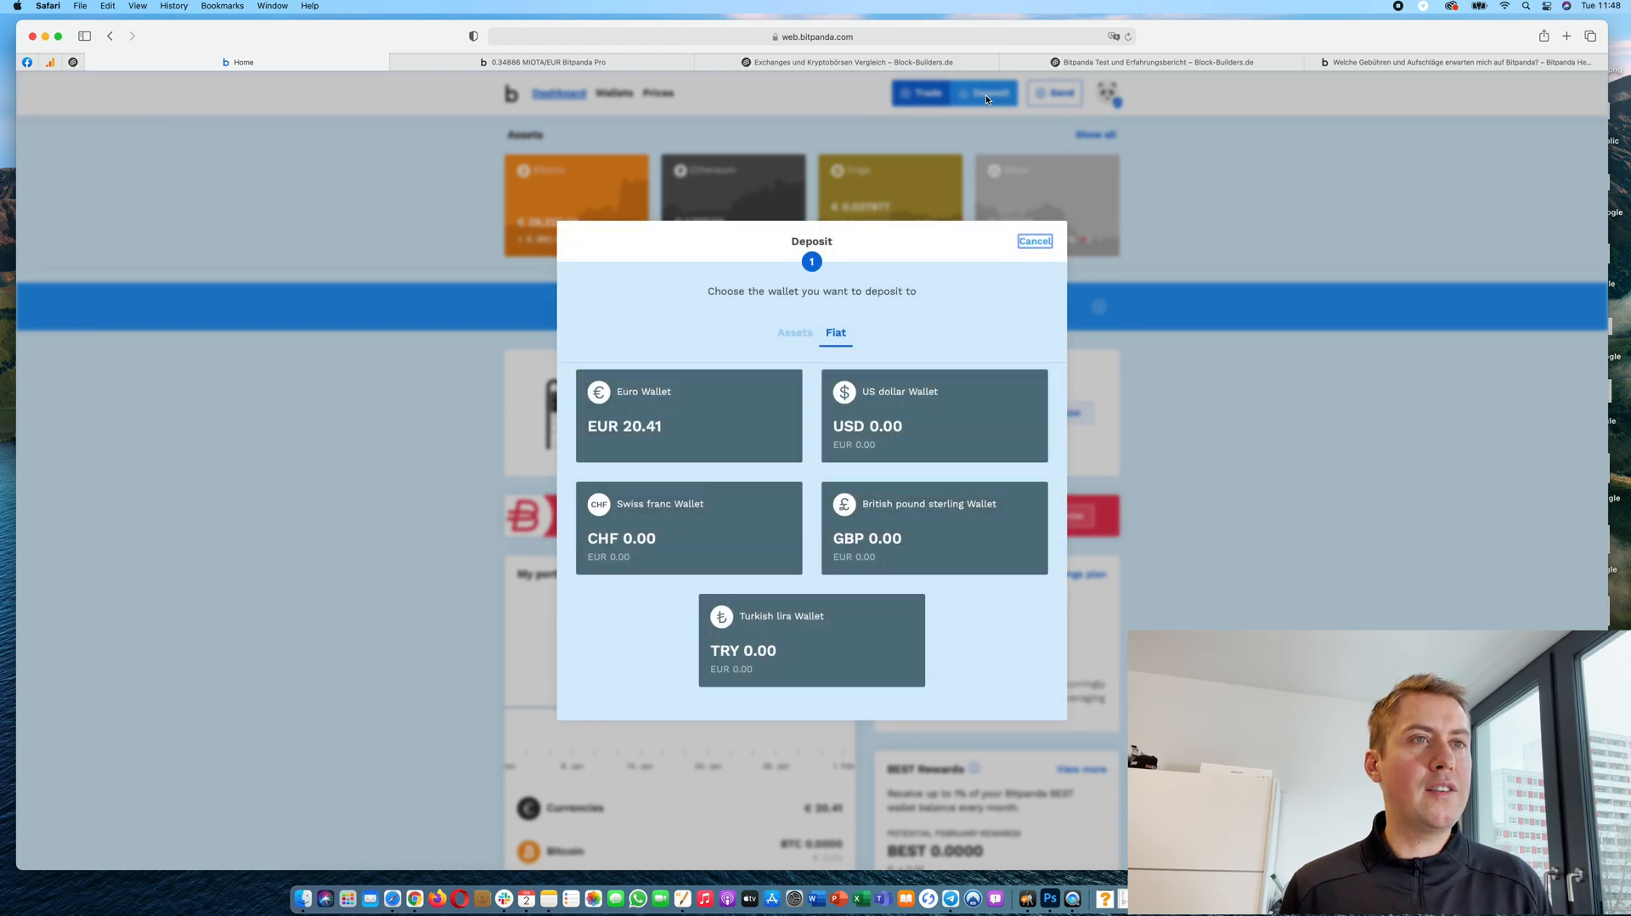
mouse_move(843, 411)
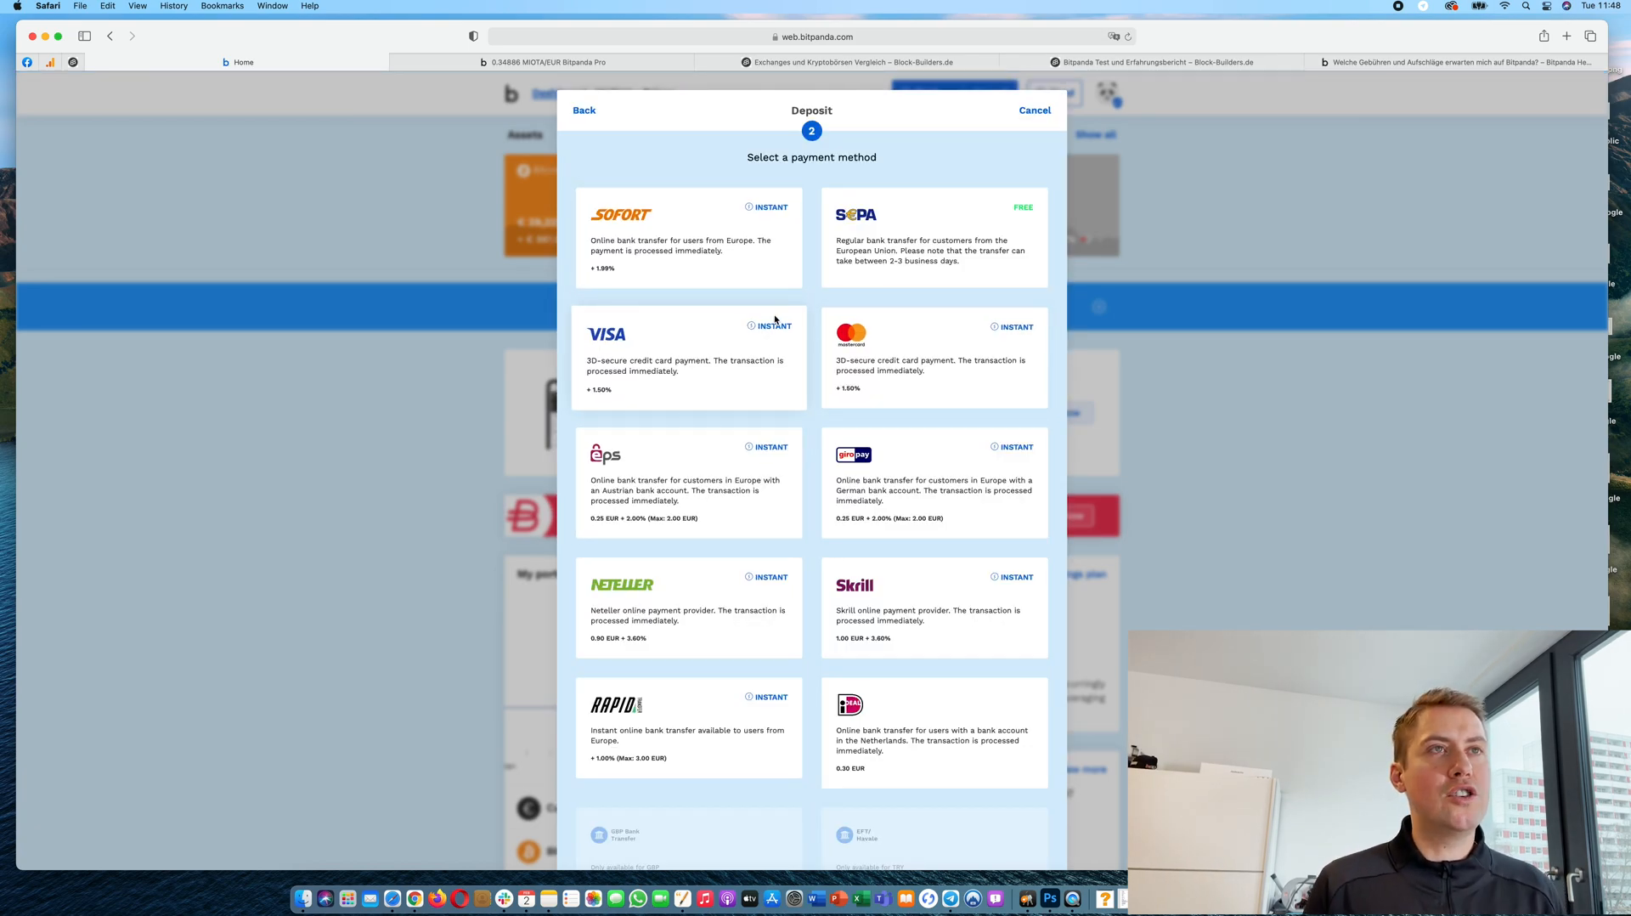
mouse_move(737, 311)
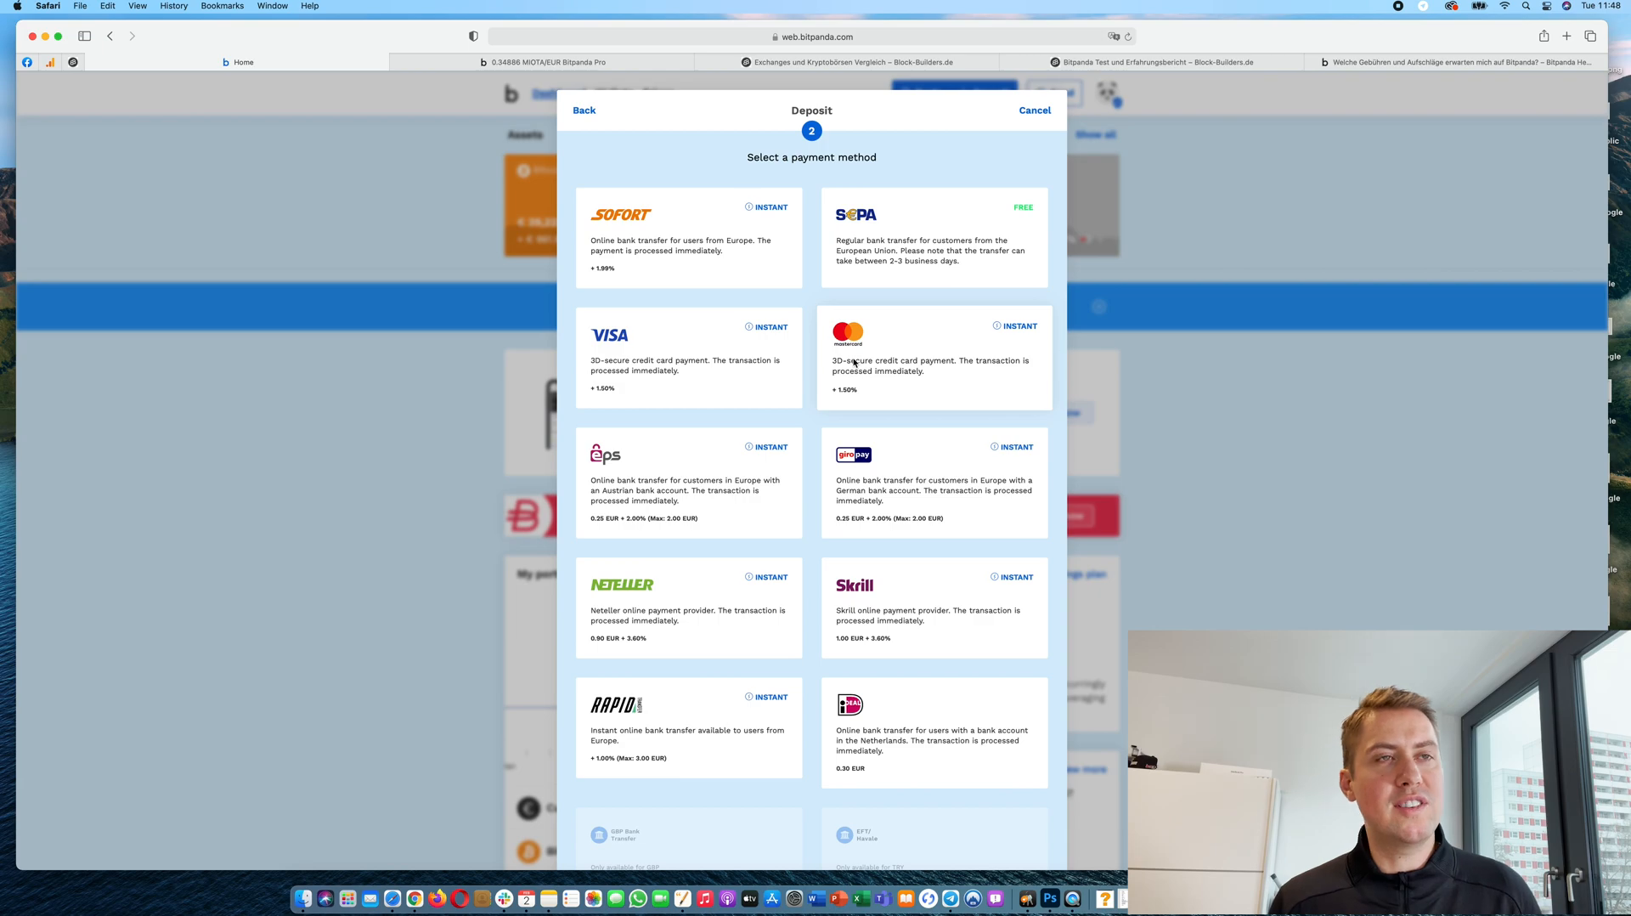
mouse_move(849, 397)
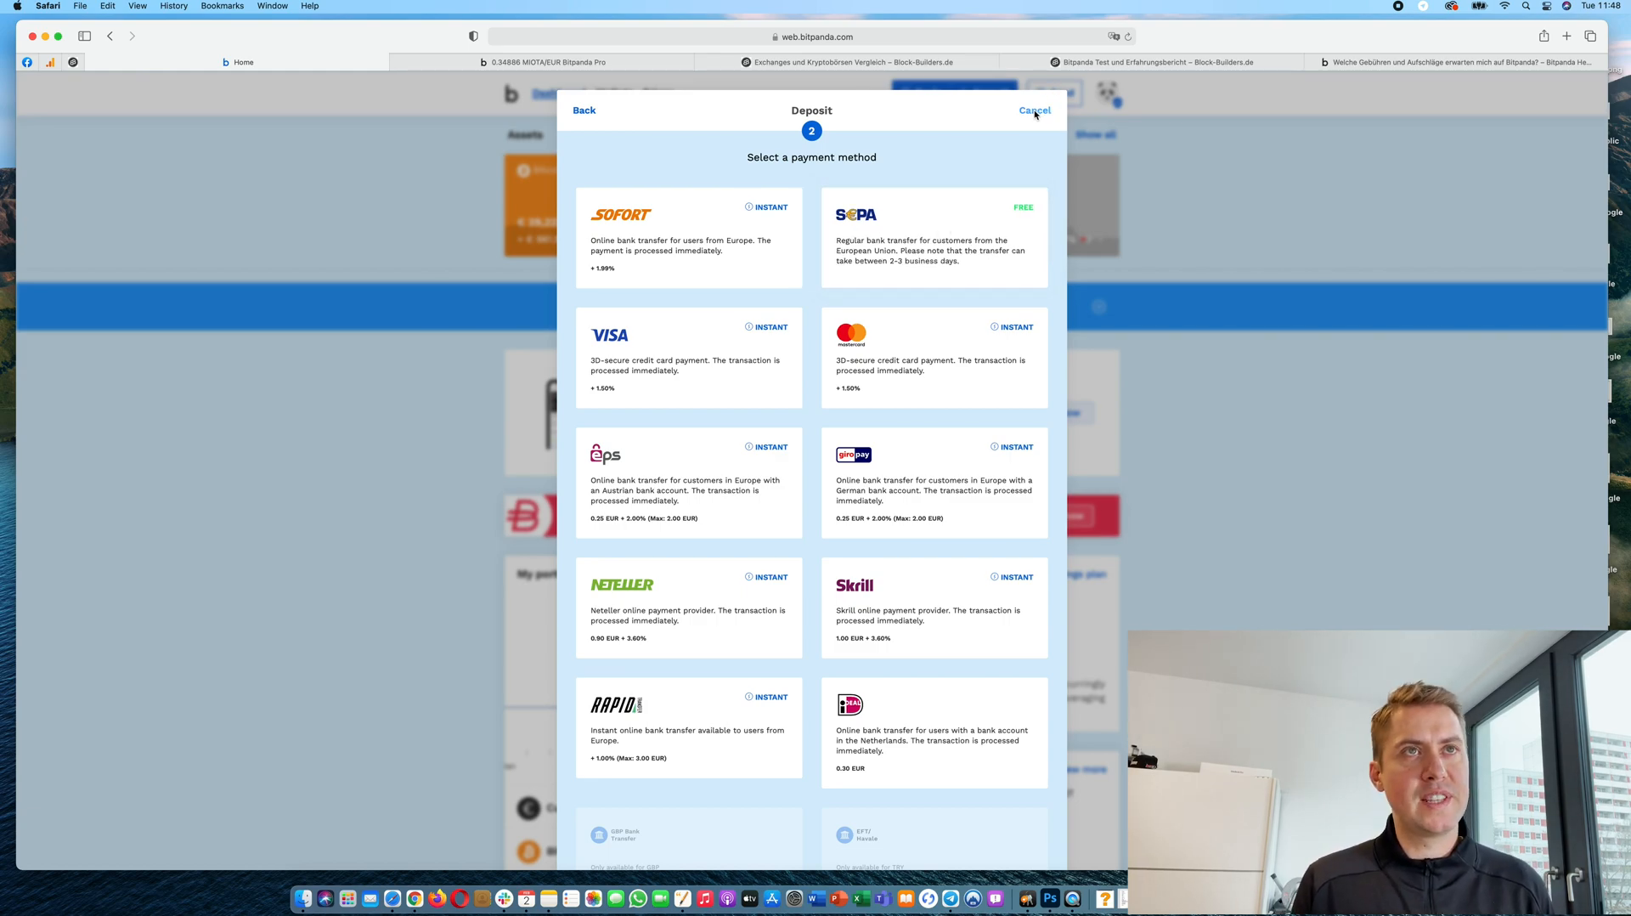
left_click(1034, 110)
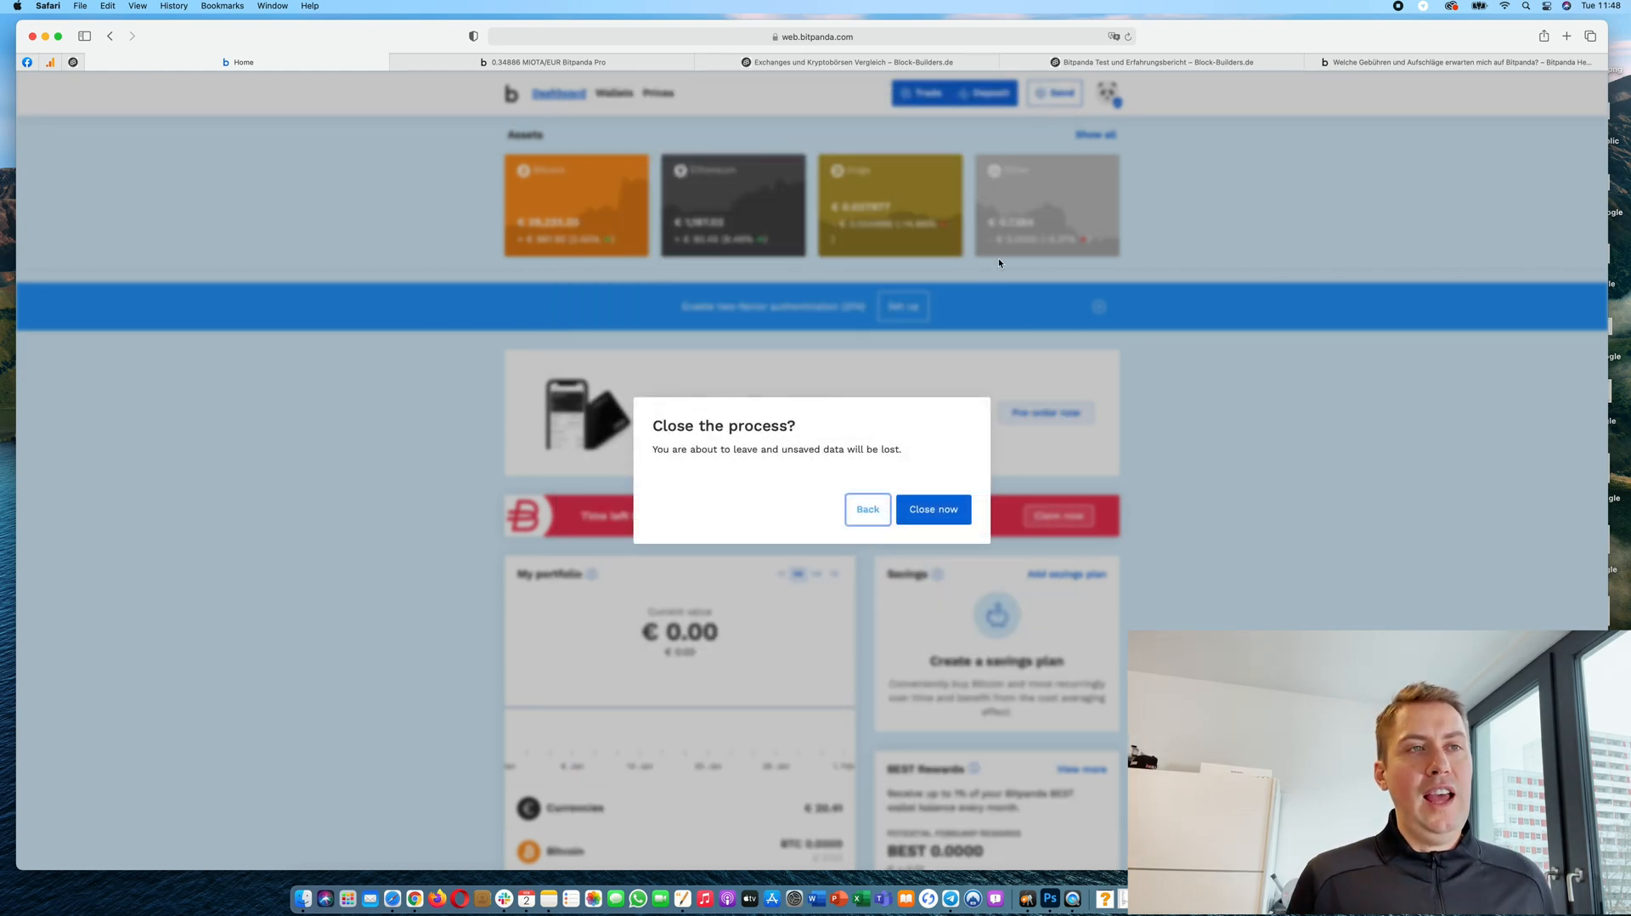
Step: Leave the deposit, cancel a €20.41 Bitcoin purchase at the summary, and open Trade
left_click(931, 509)
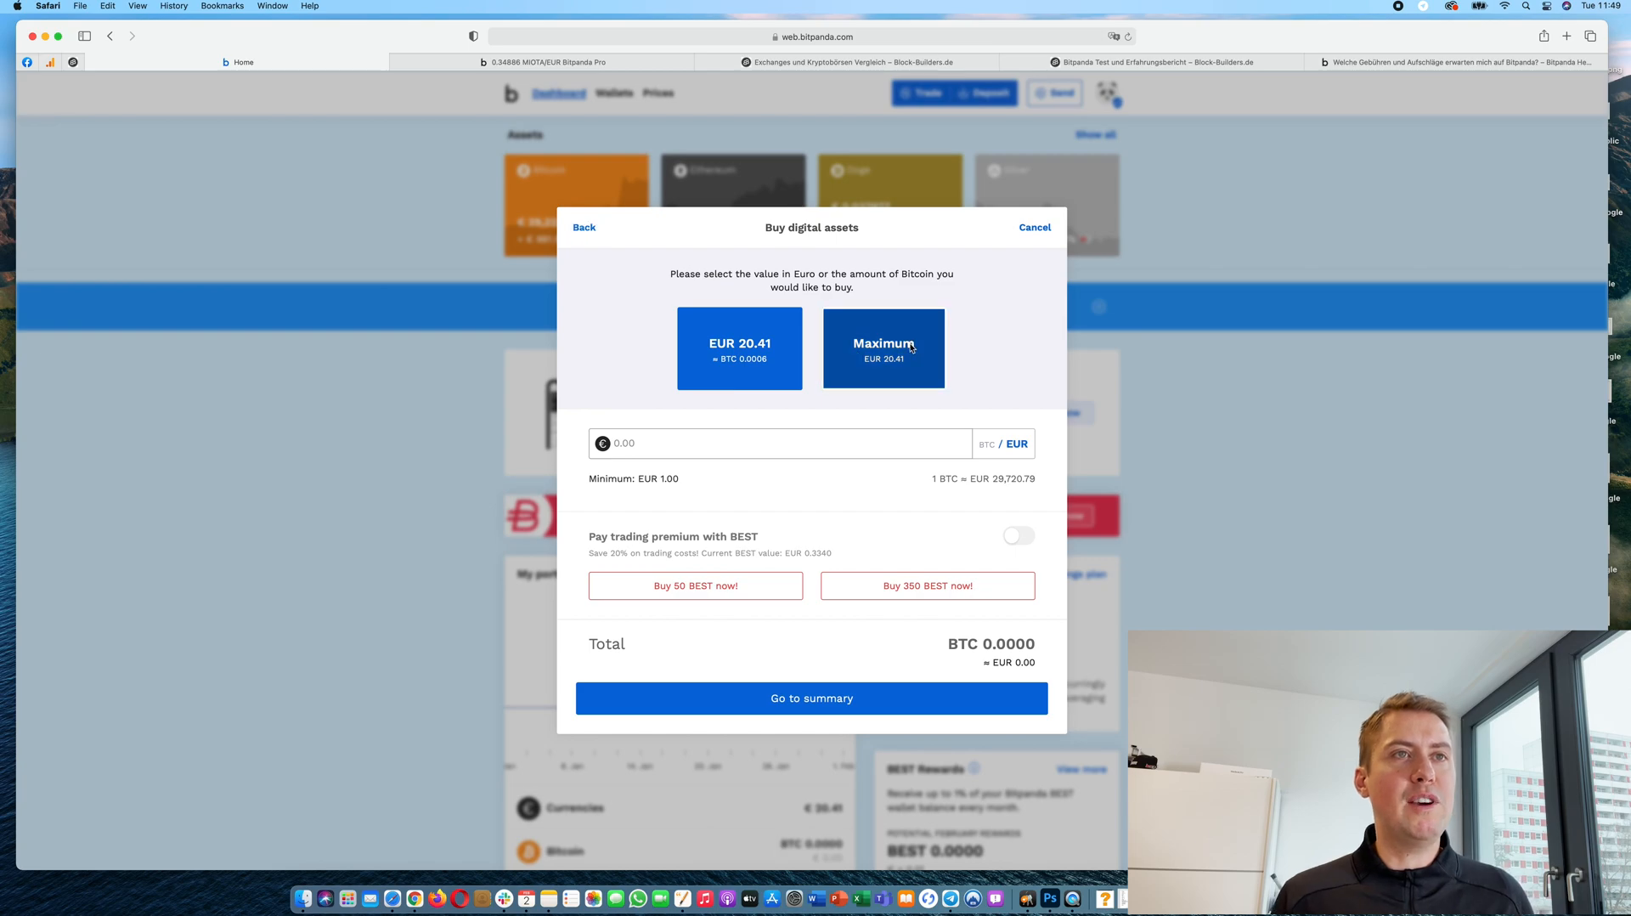
left_click(811, 697)
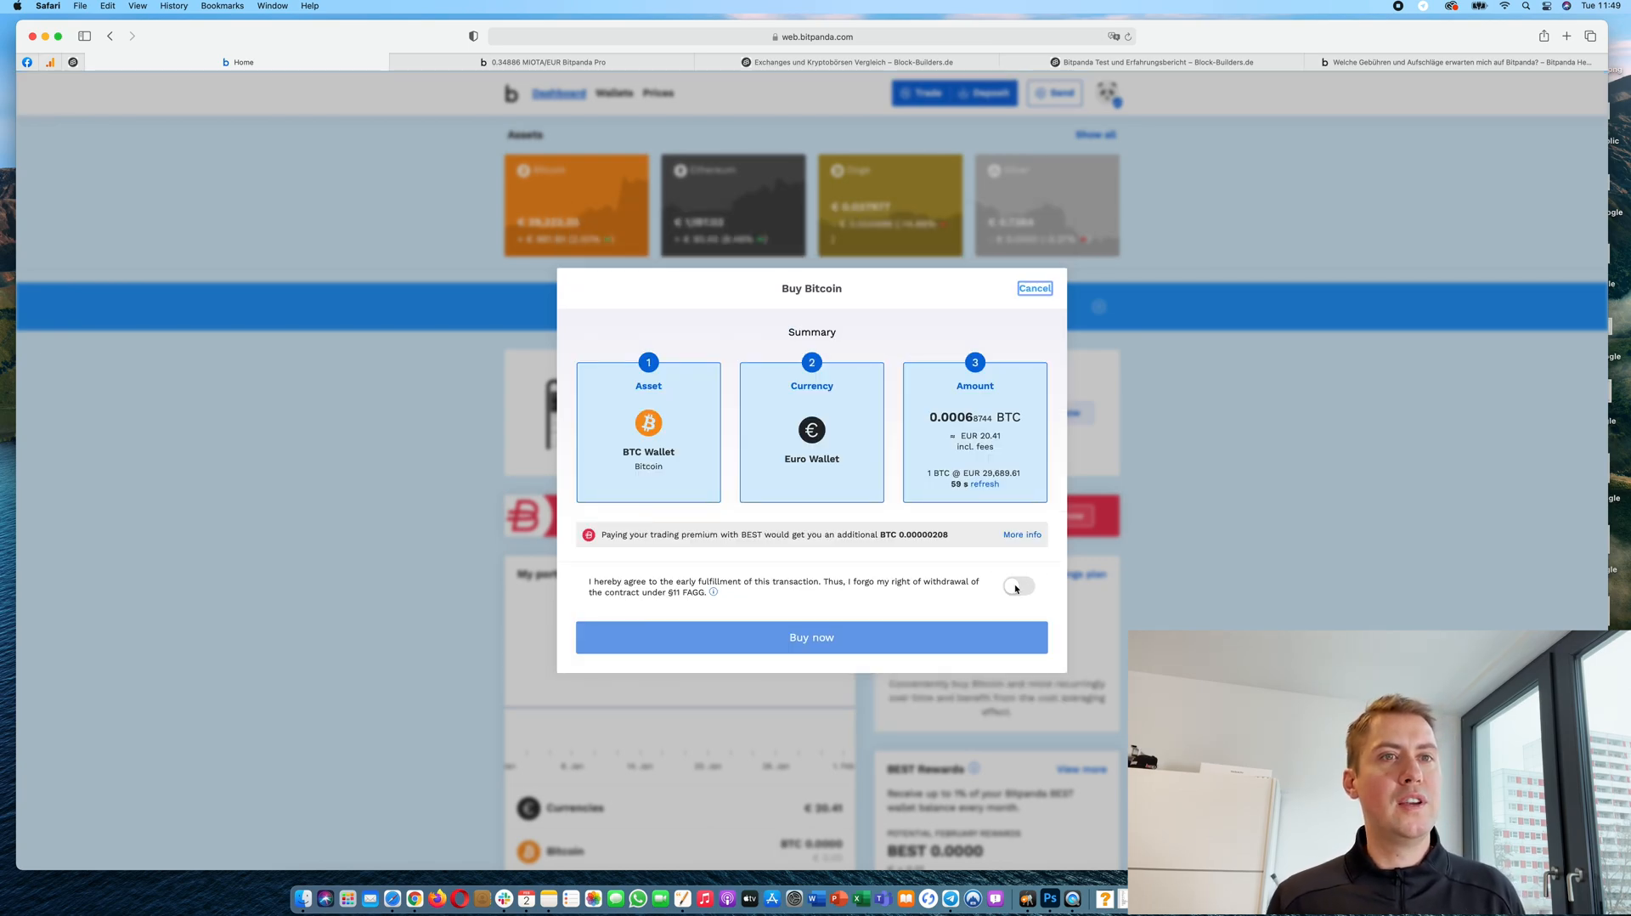
left_click(1018, 584)
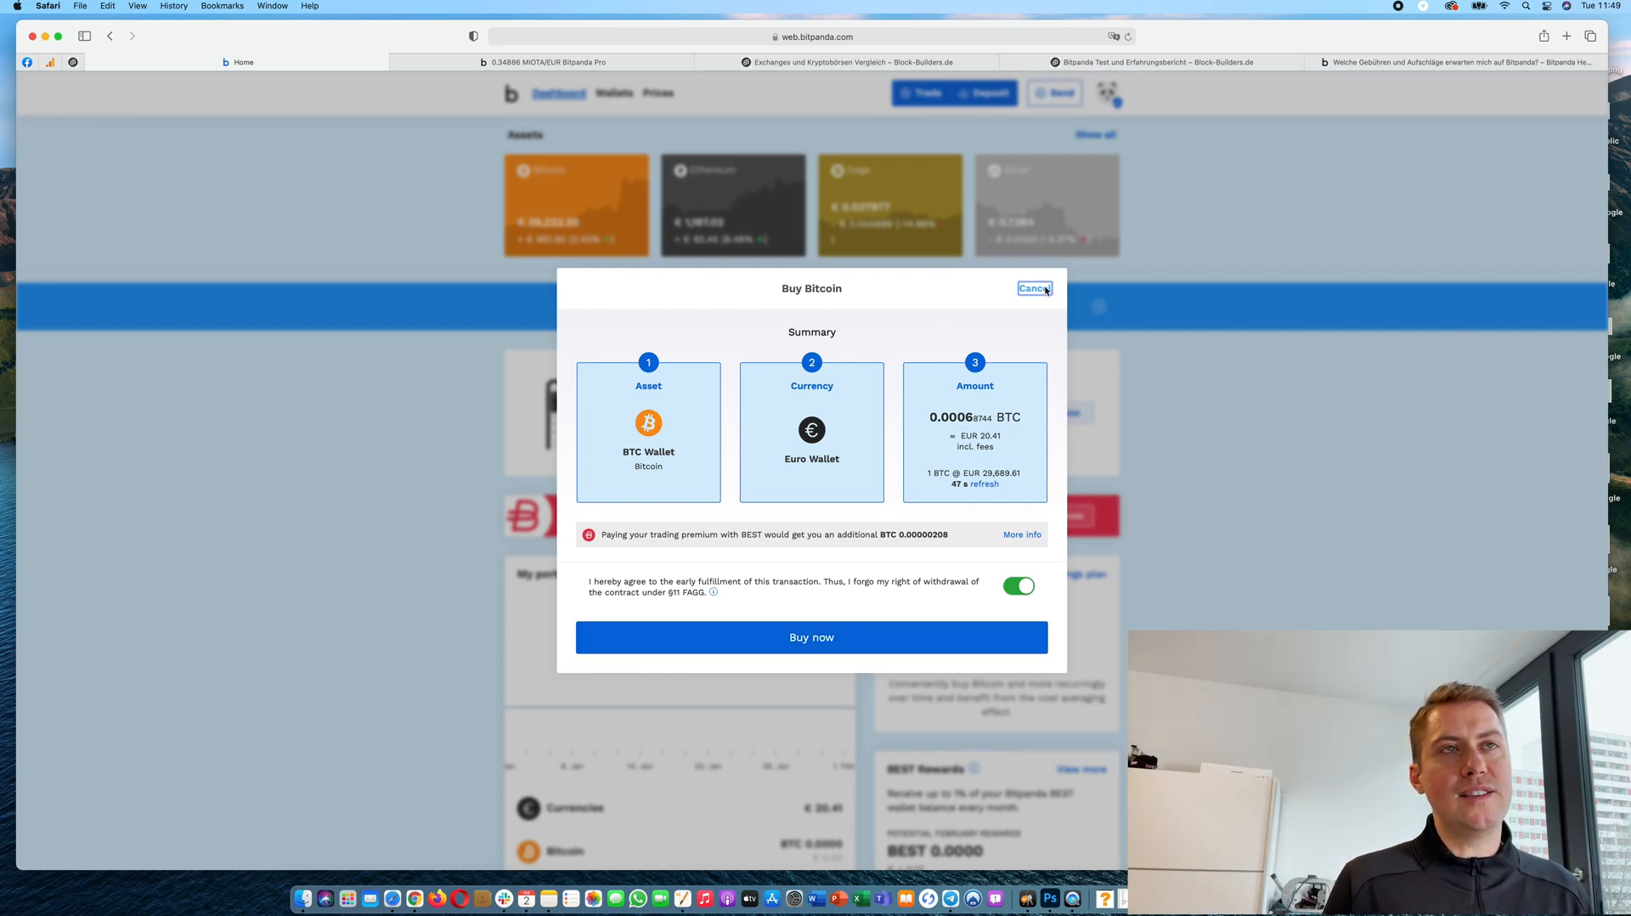
left_click(1033, 288)
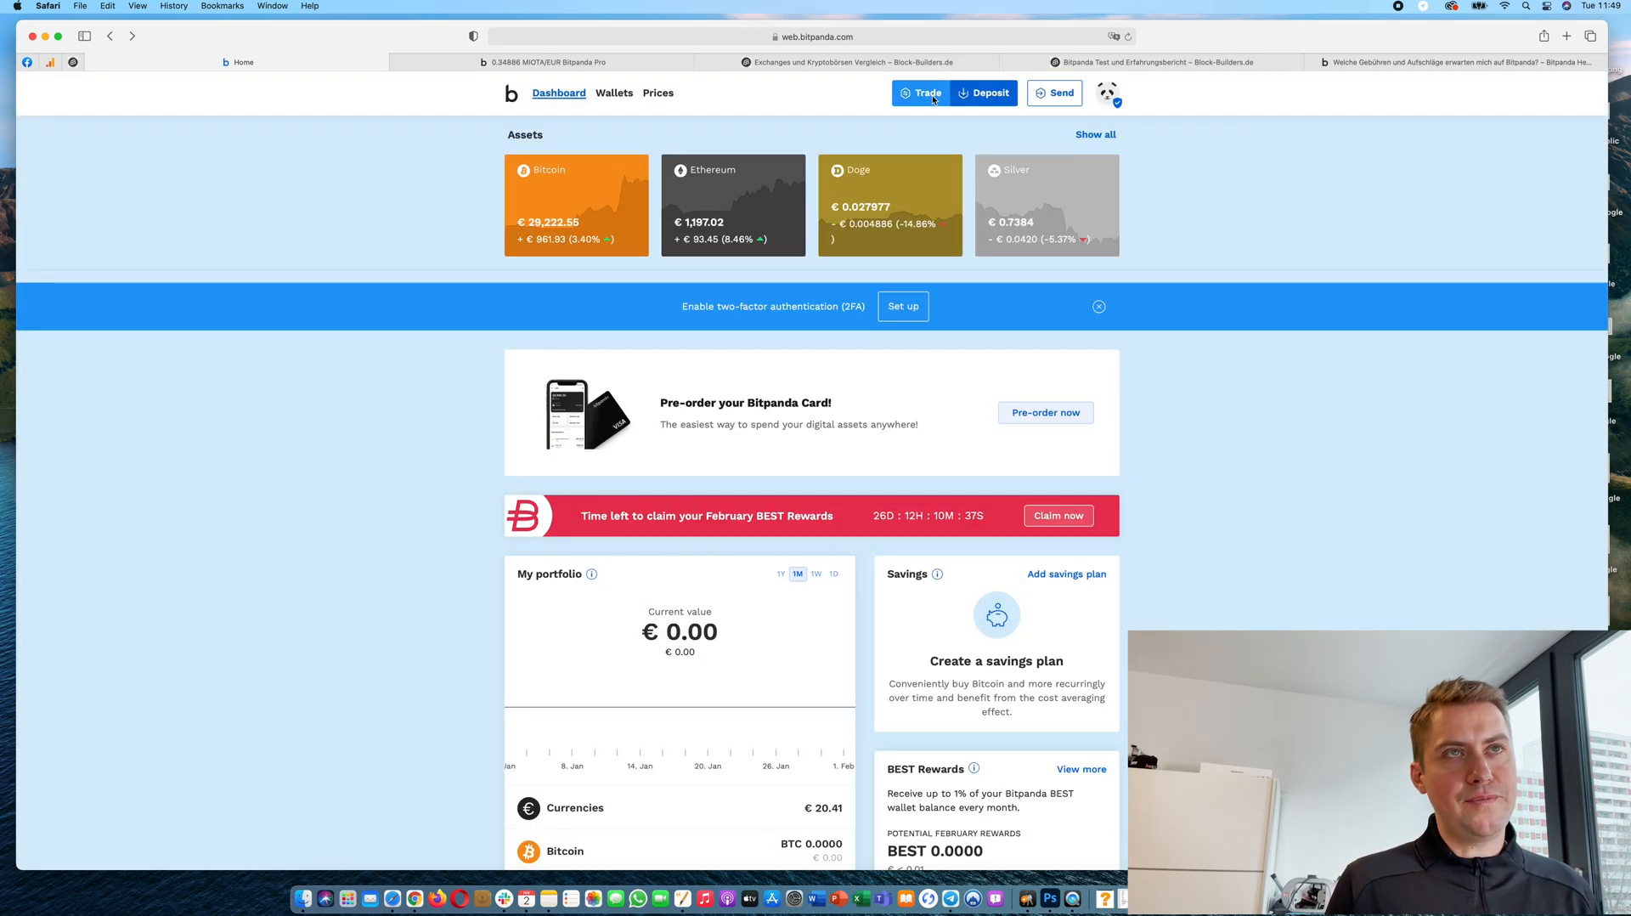
left_click(921, 92)
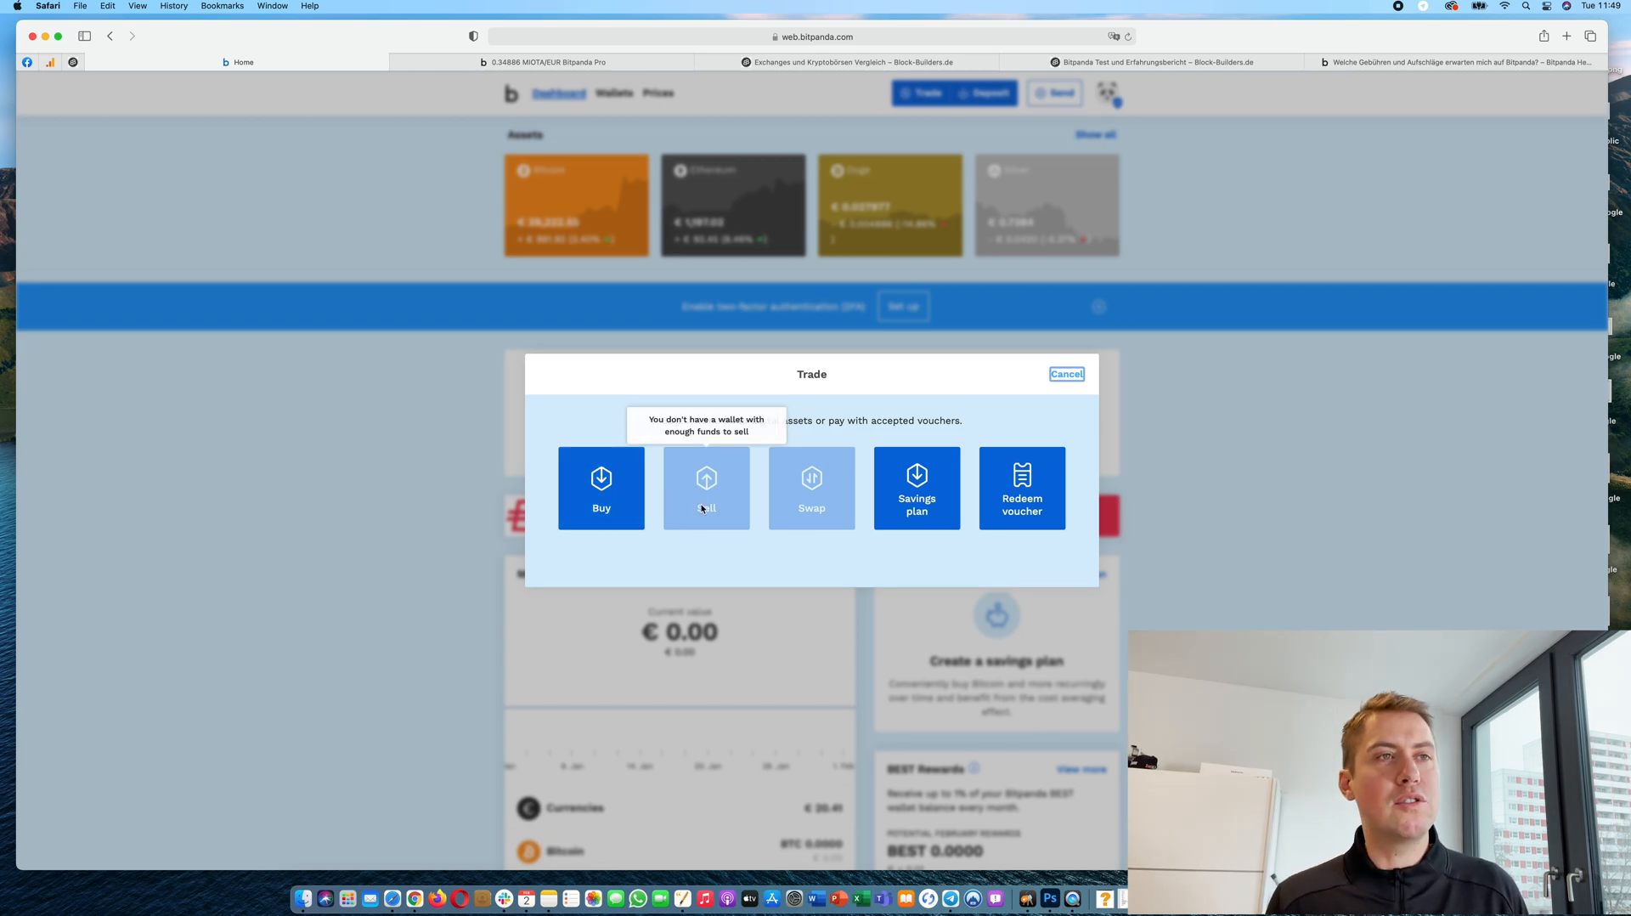
mouse_move(1014, 388)
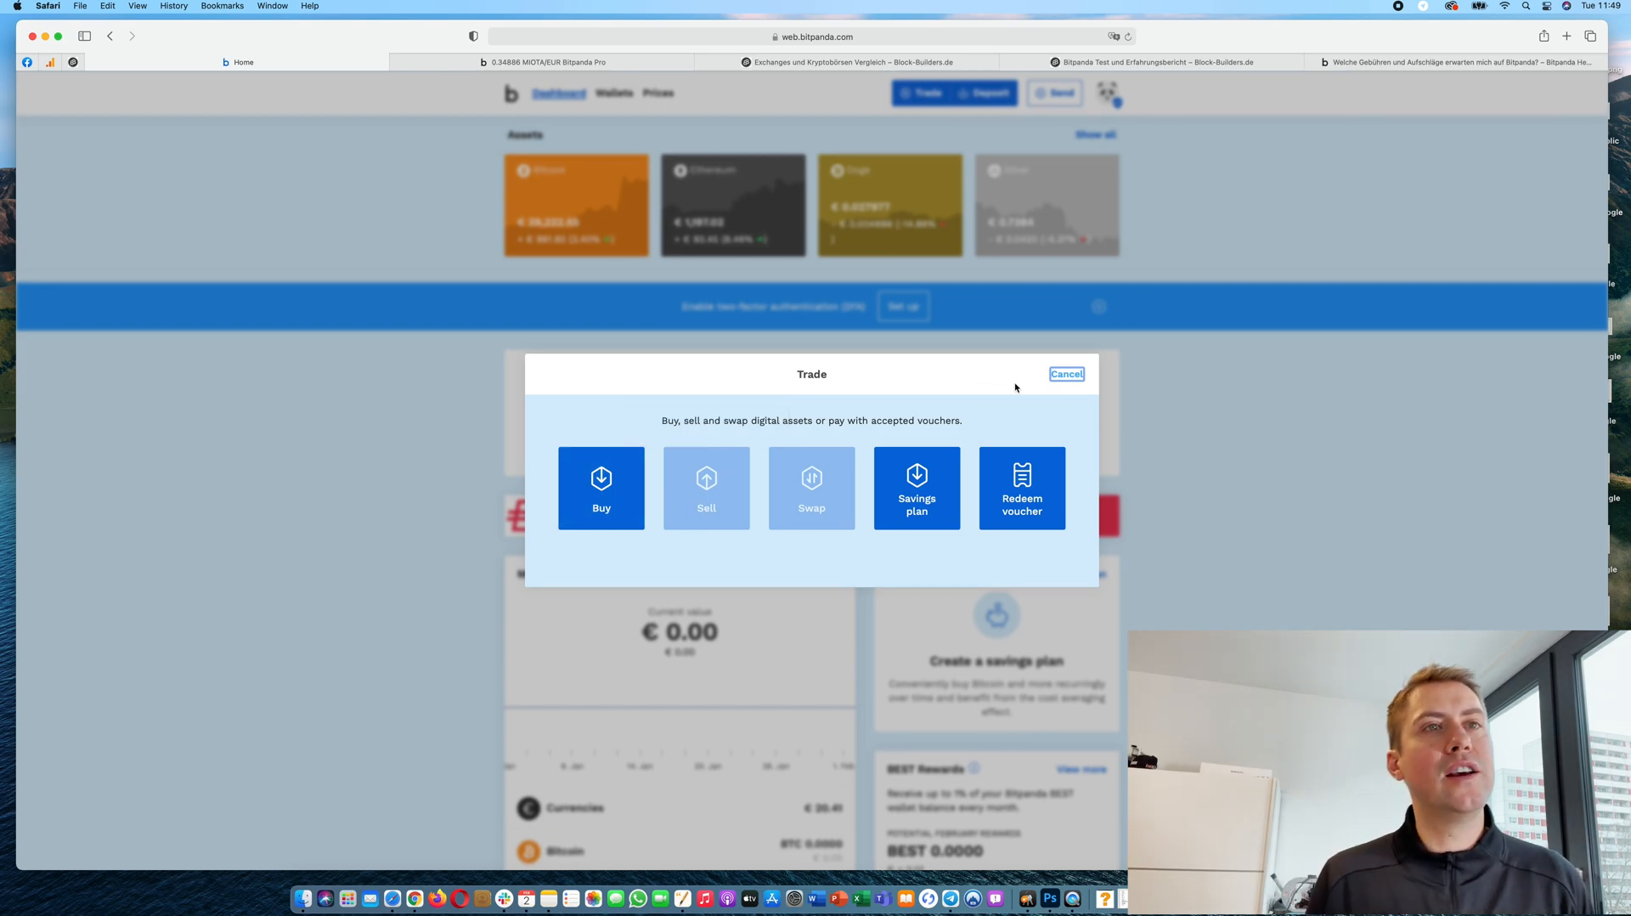
Step: Close the Trade dialog and switch to the fees and surcharges support article tab
left_click(1065, 373)
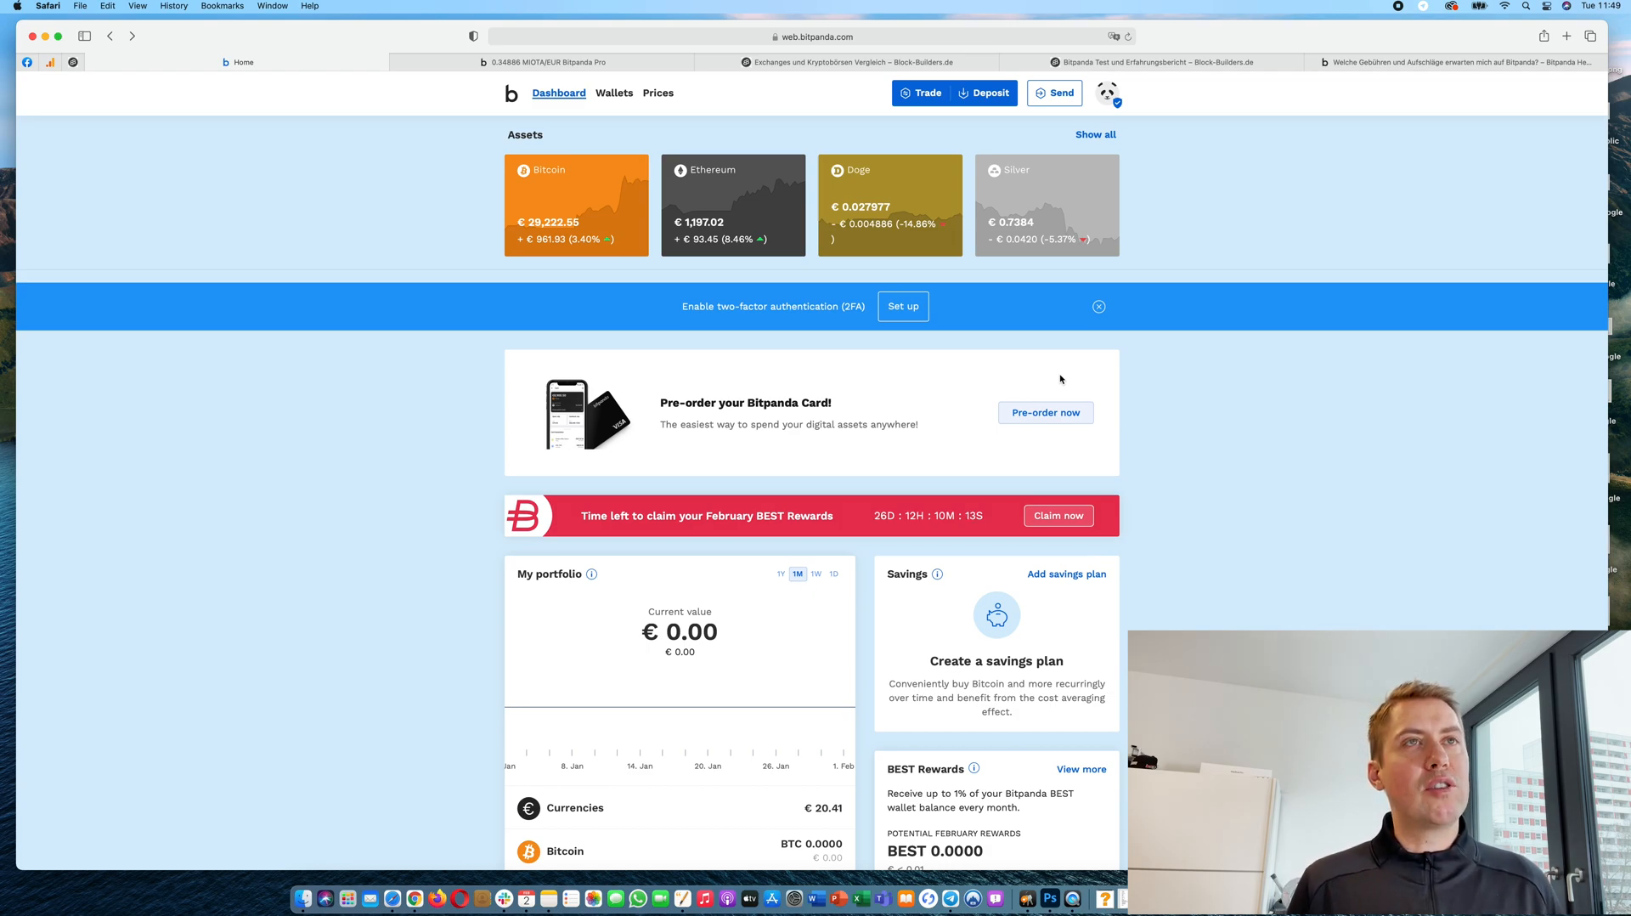
mouse_move(922, 599)
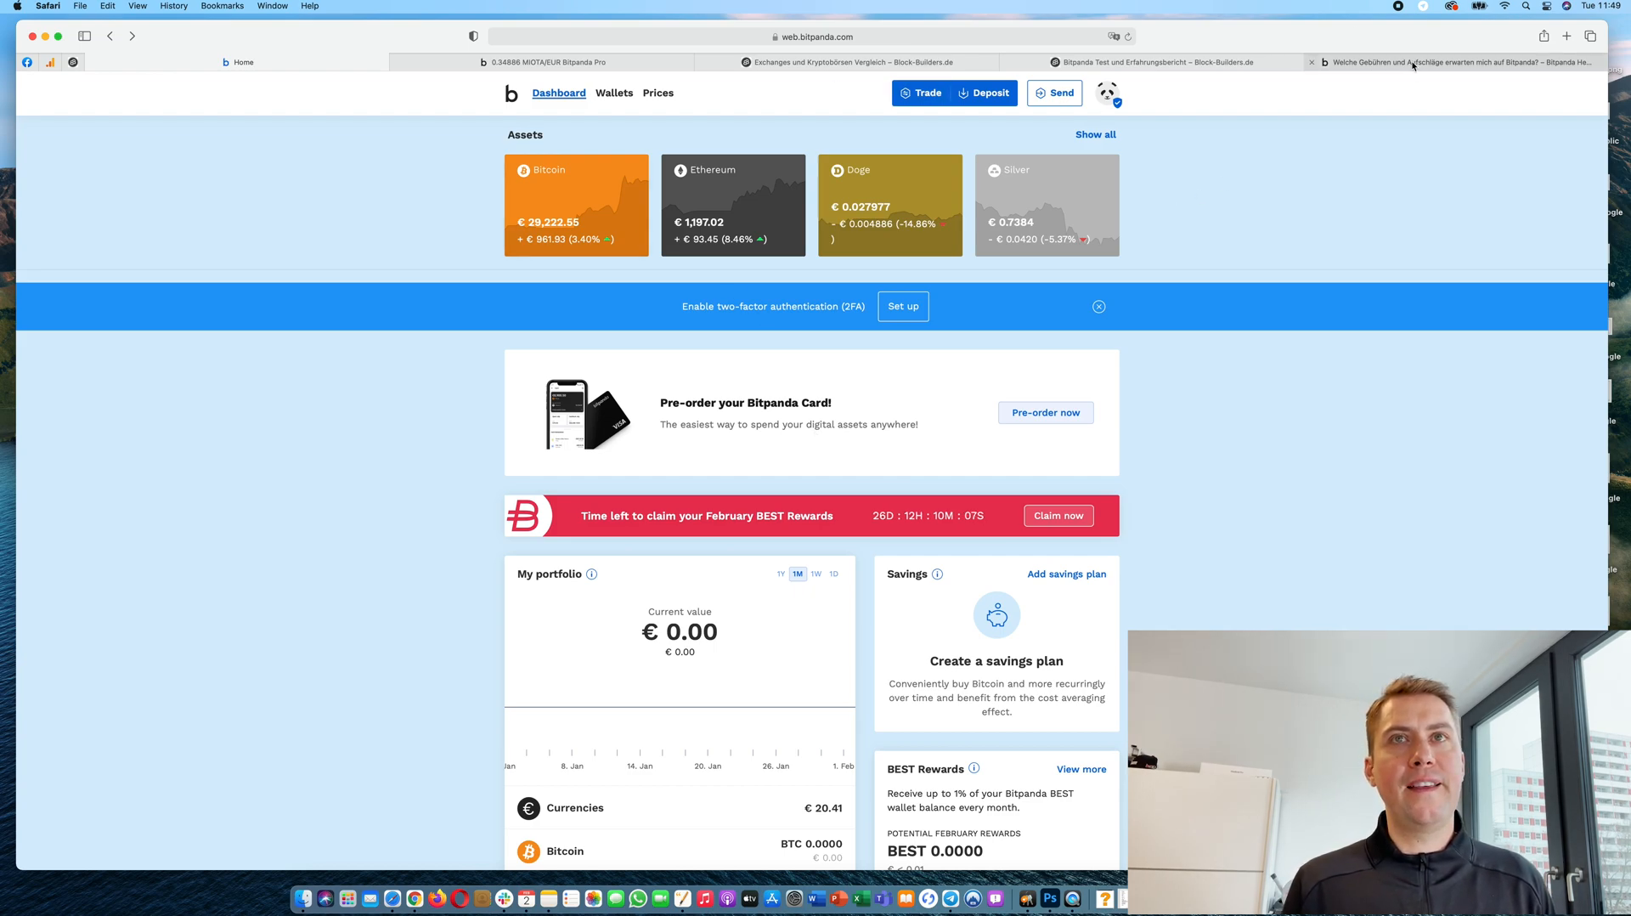
left_click(1456, 61)
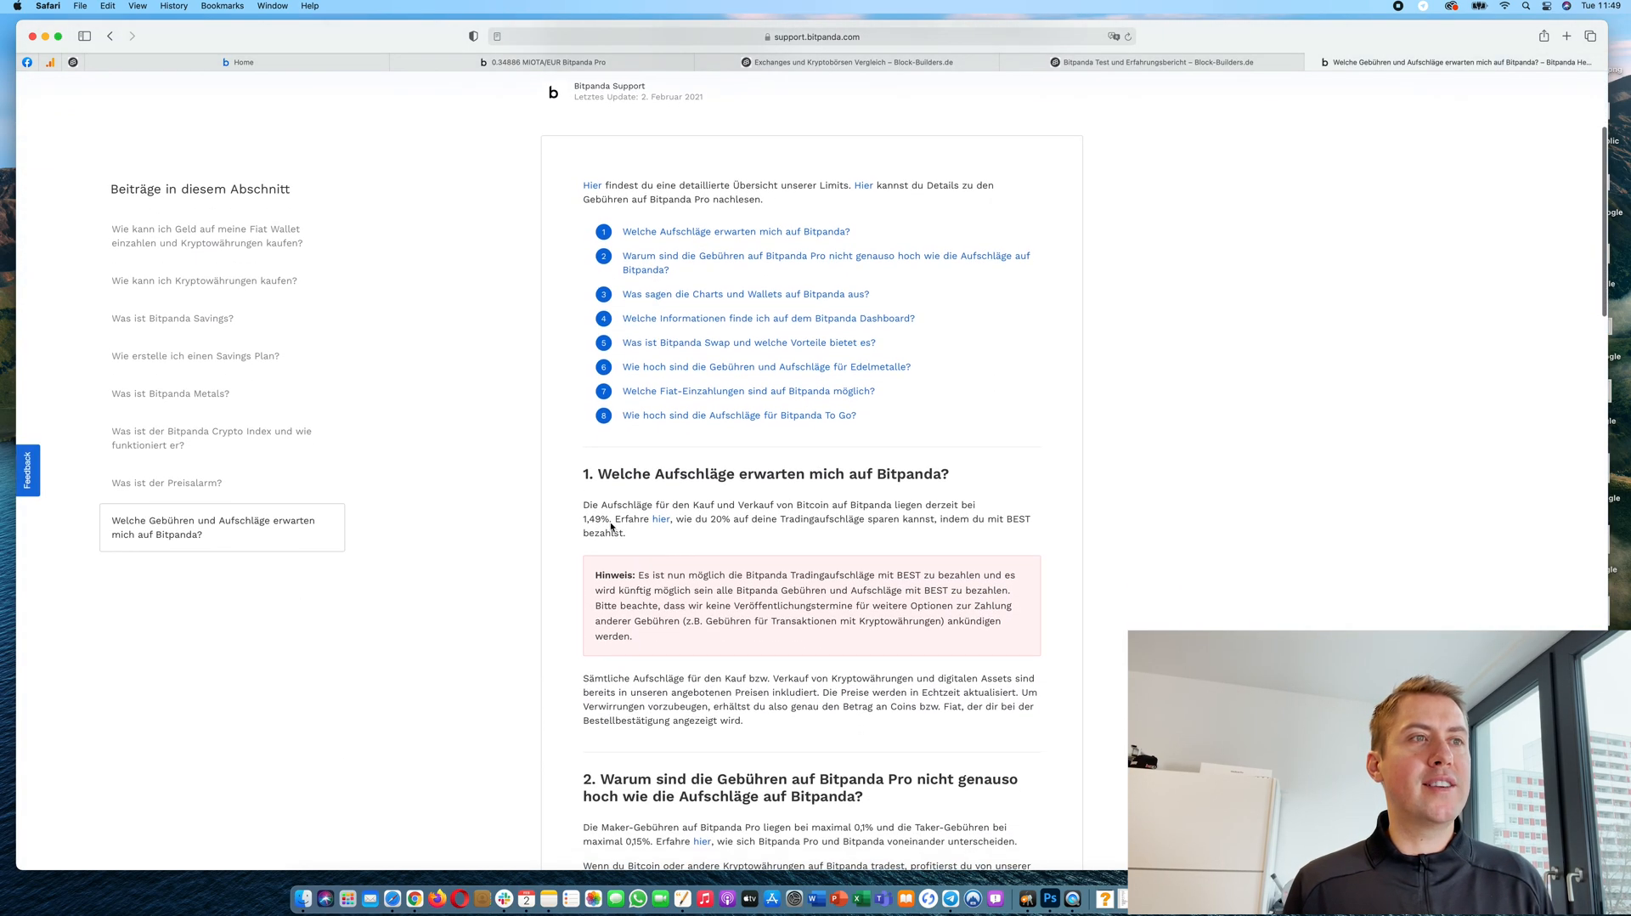
Step: Highlight the 1.49% buy and sell surcharge, then return to the dashboard tab
double_click(594, 518)
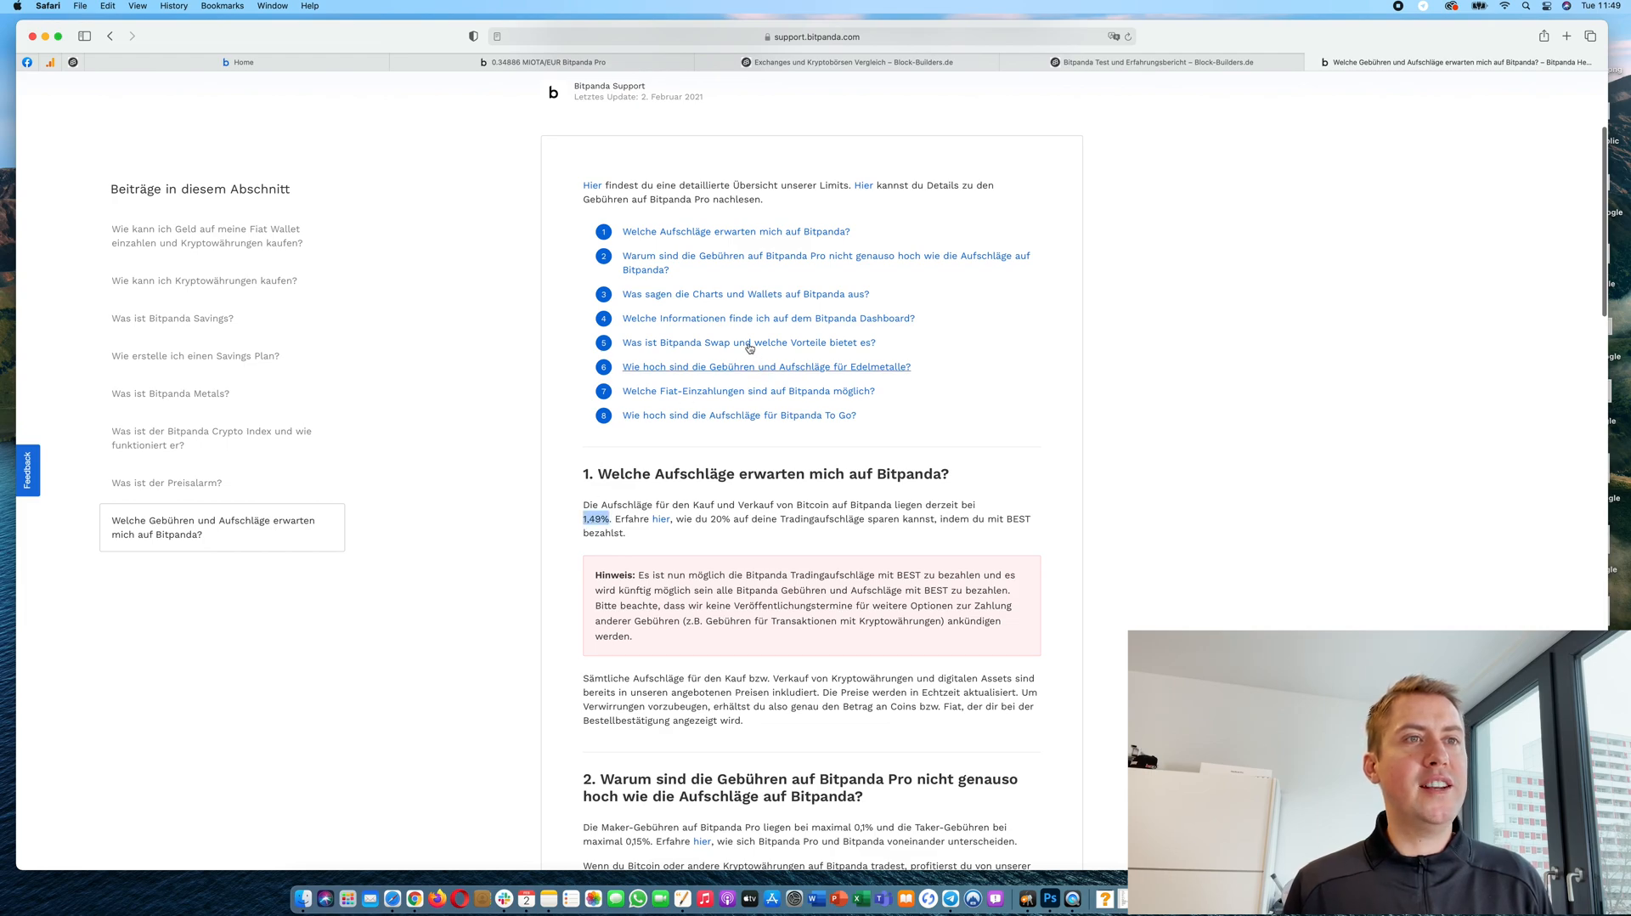
left_click(241, 61)
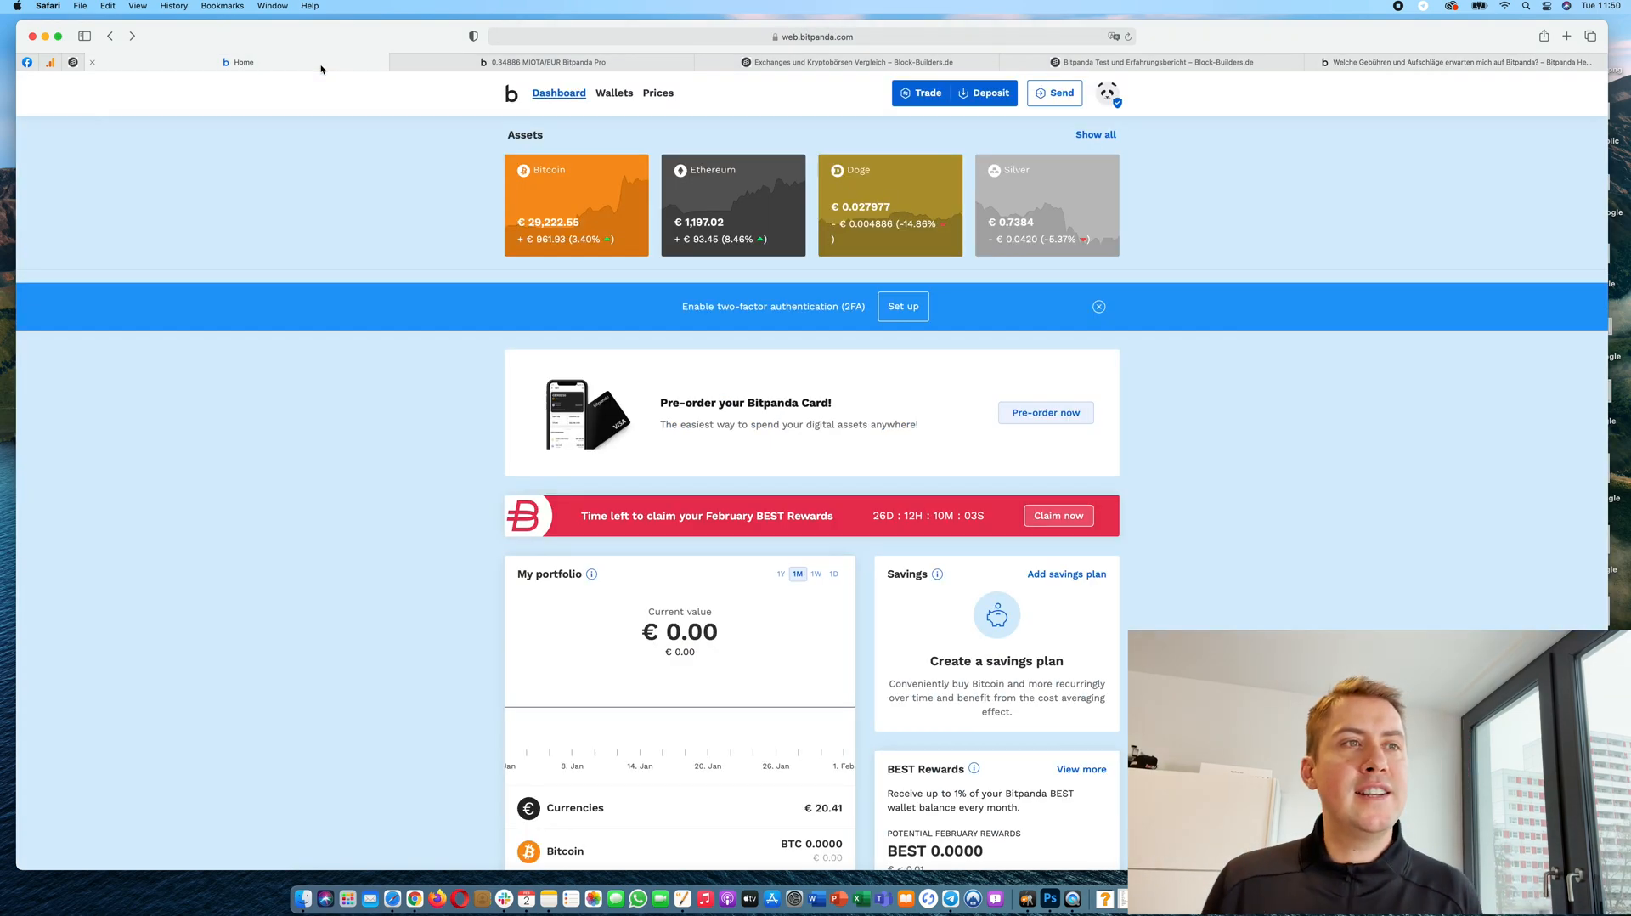
mouse_move(244, 61)
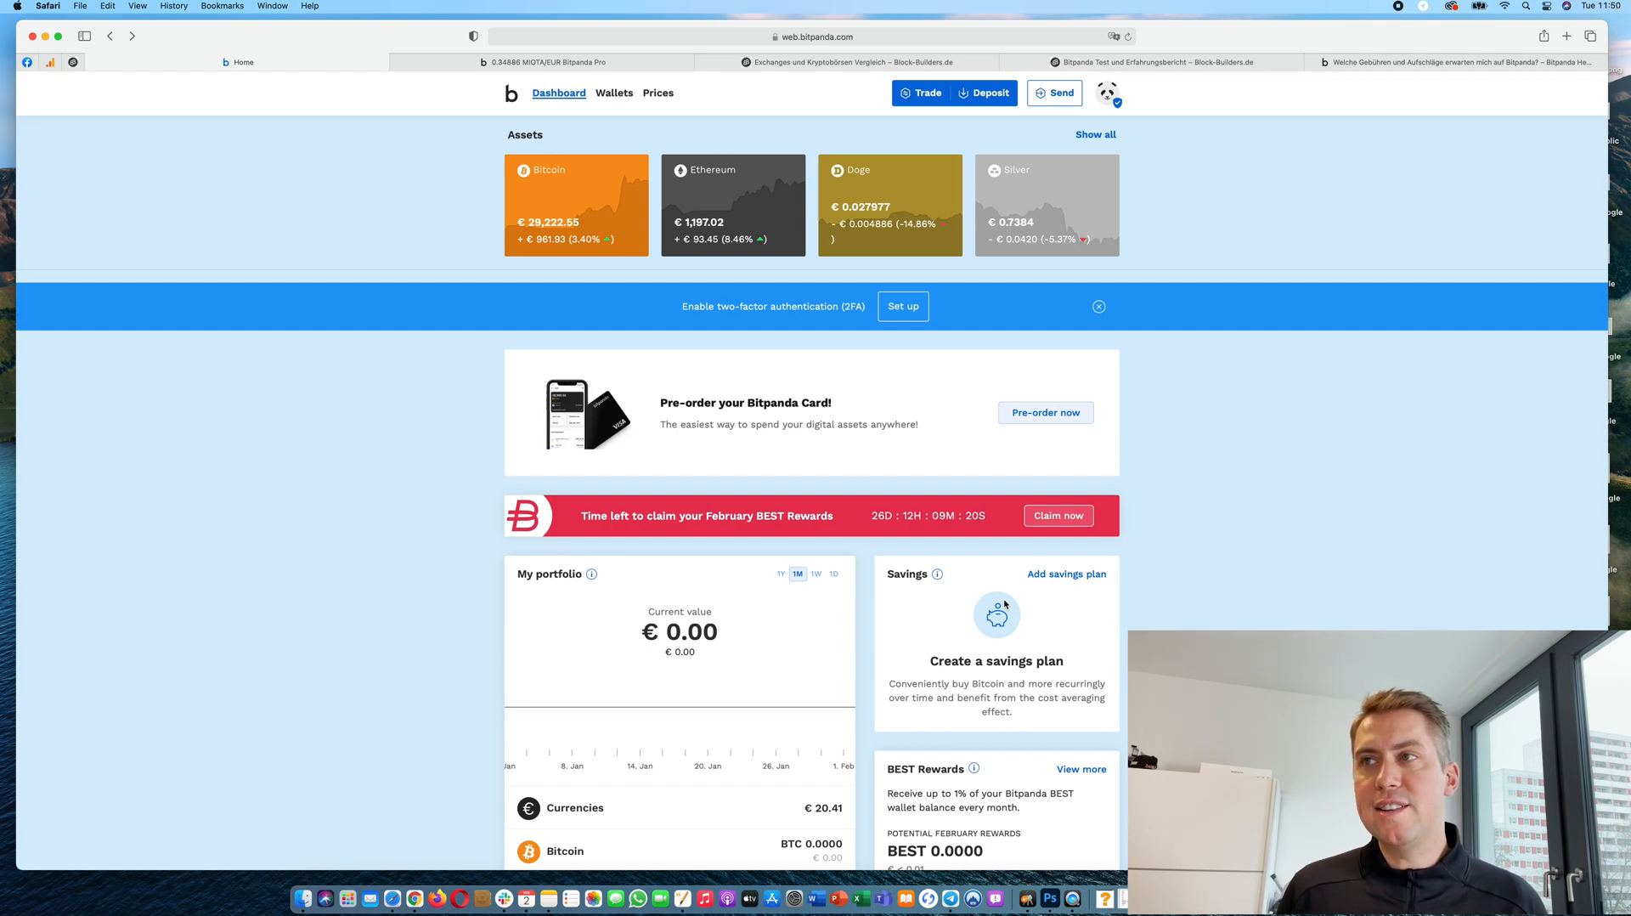
mouse_move(644, 347)
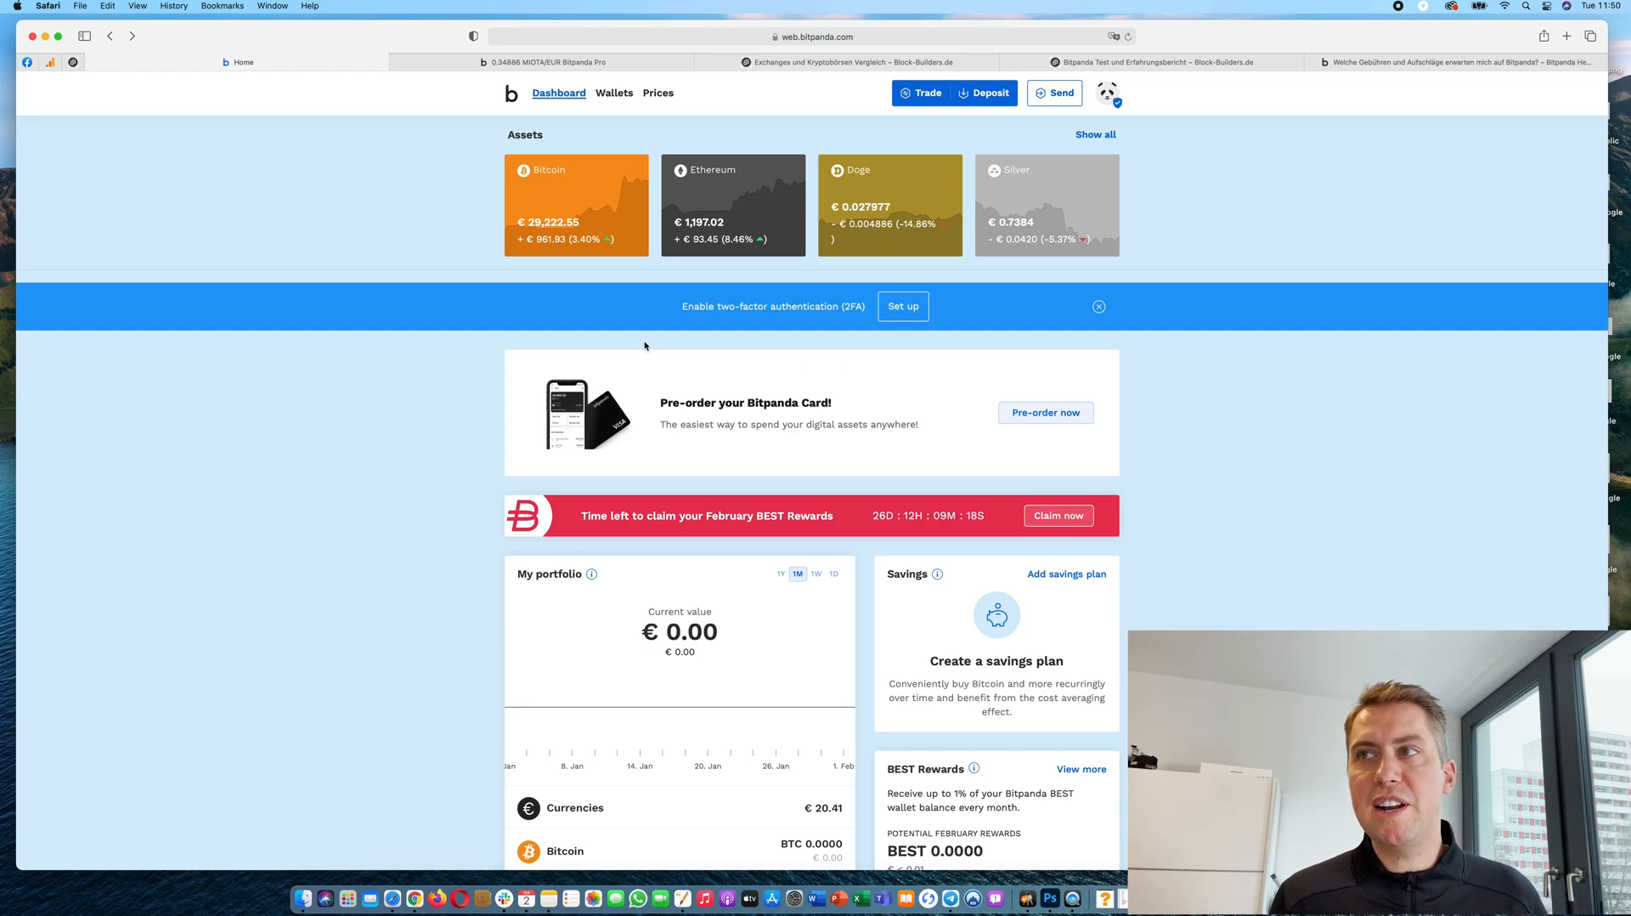
mouse_move(541, 61)
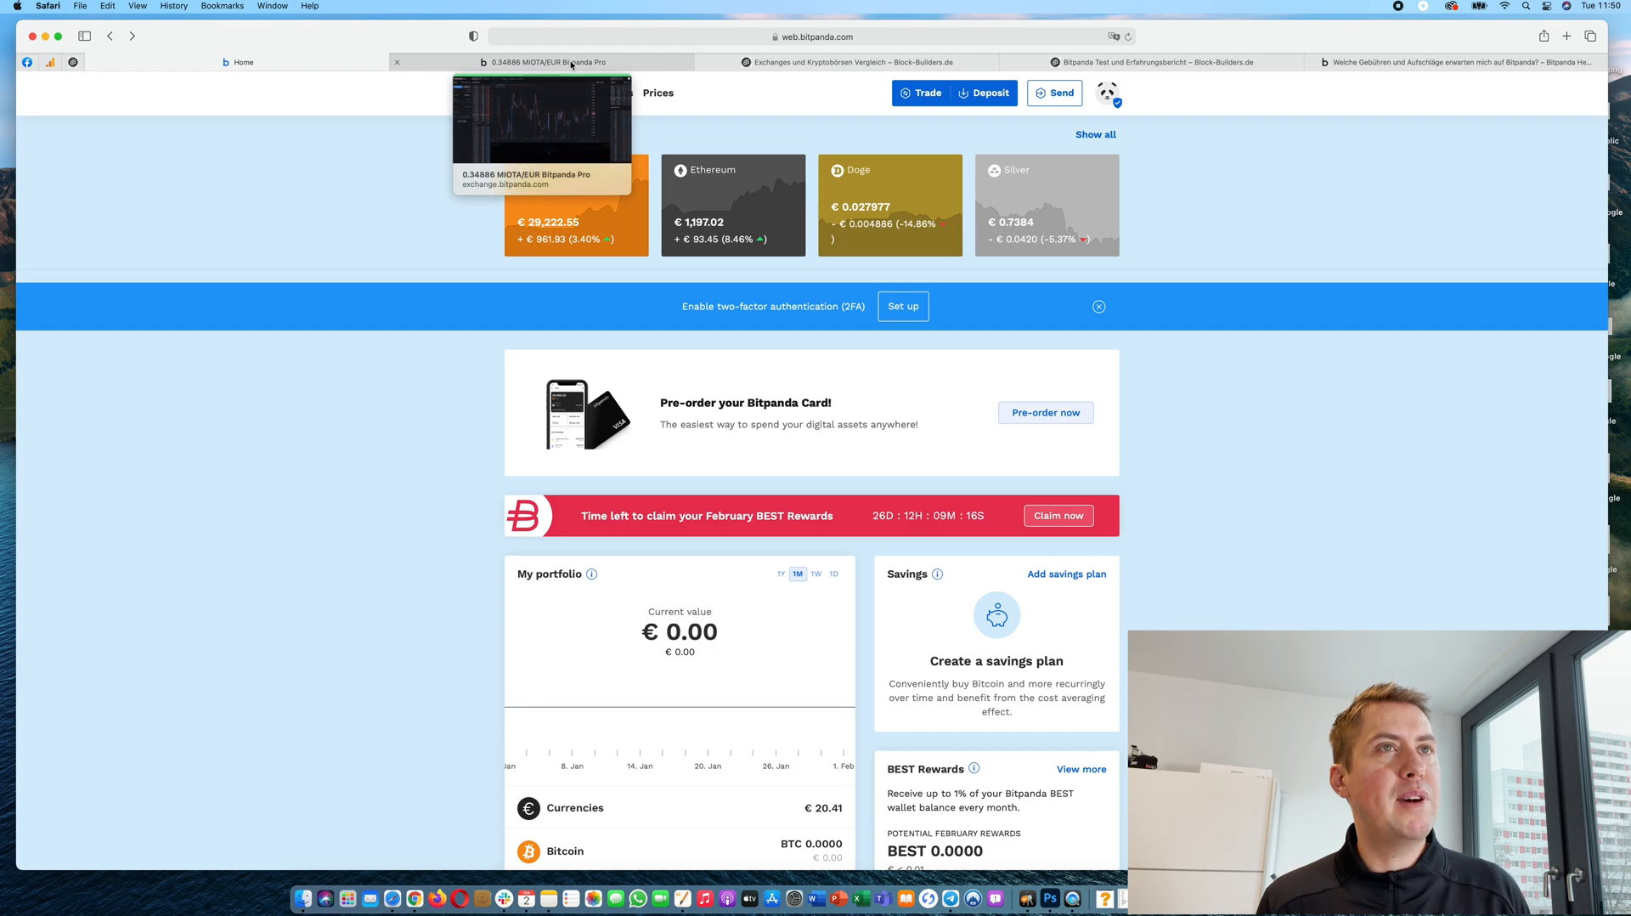
Step: On Bitpanda Pro MIOTA/EUR, toggle Market then Limit orders and set the chart to 1h
left_click(546, 61)
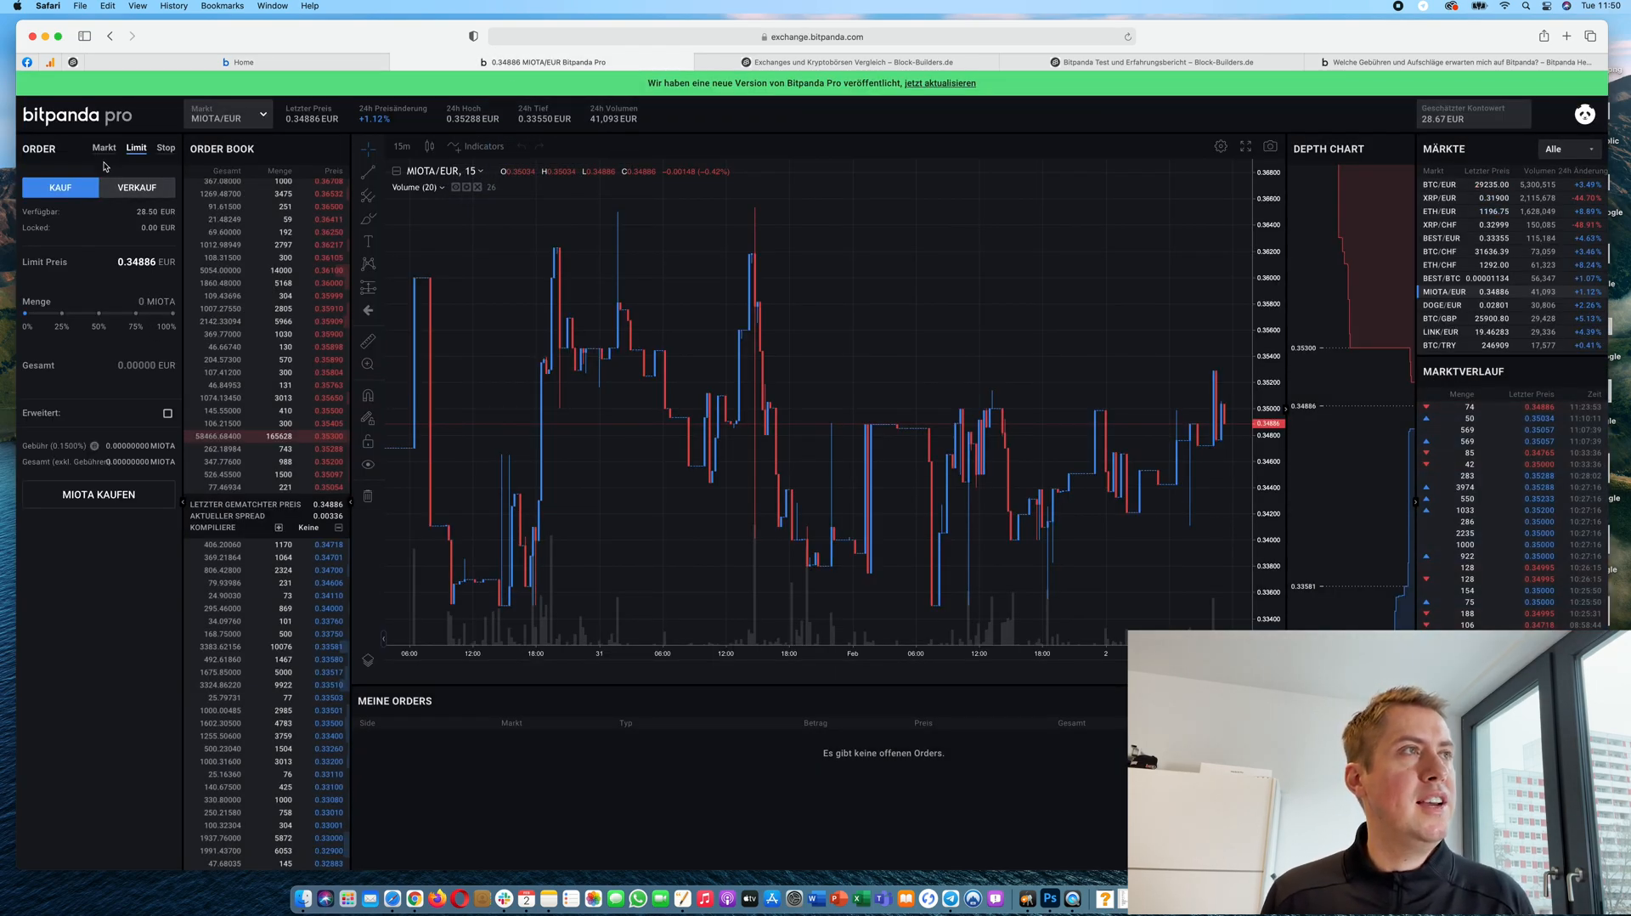
left_click(102, 147)
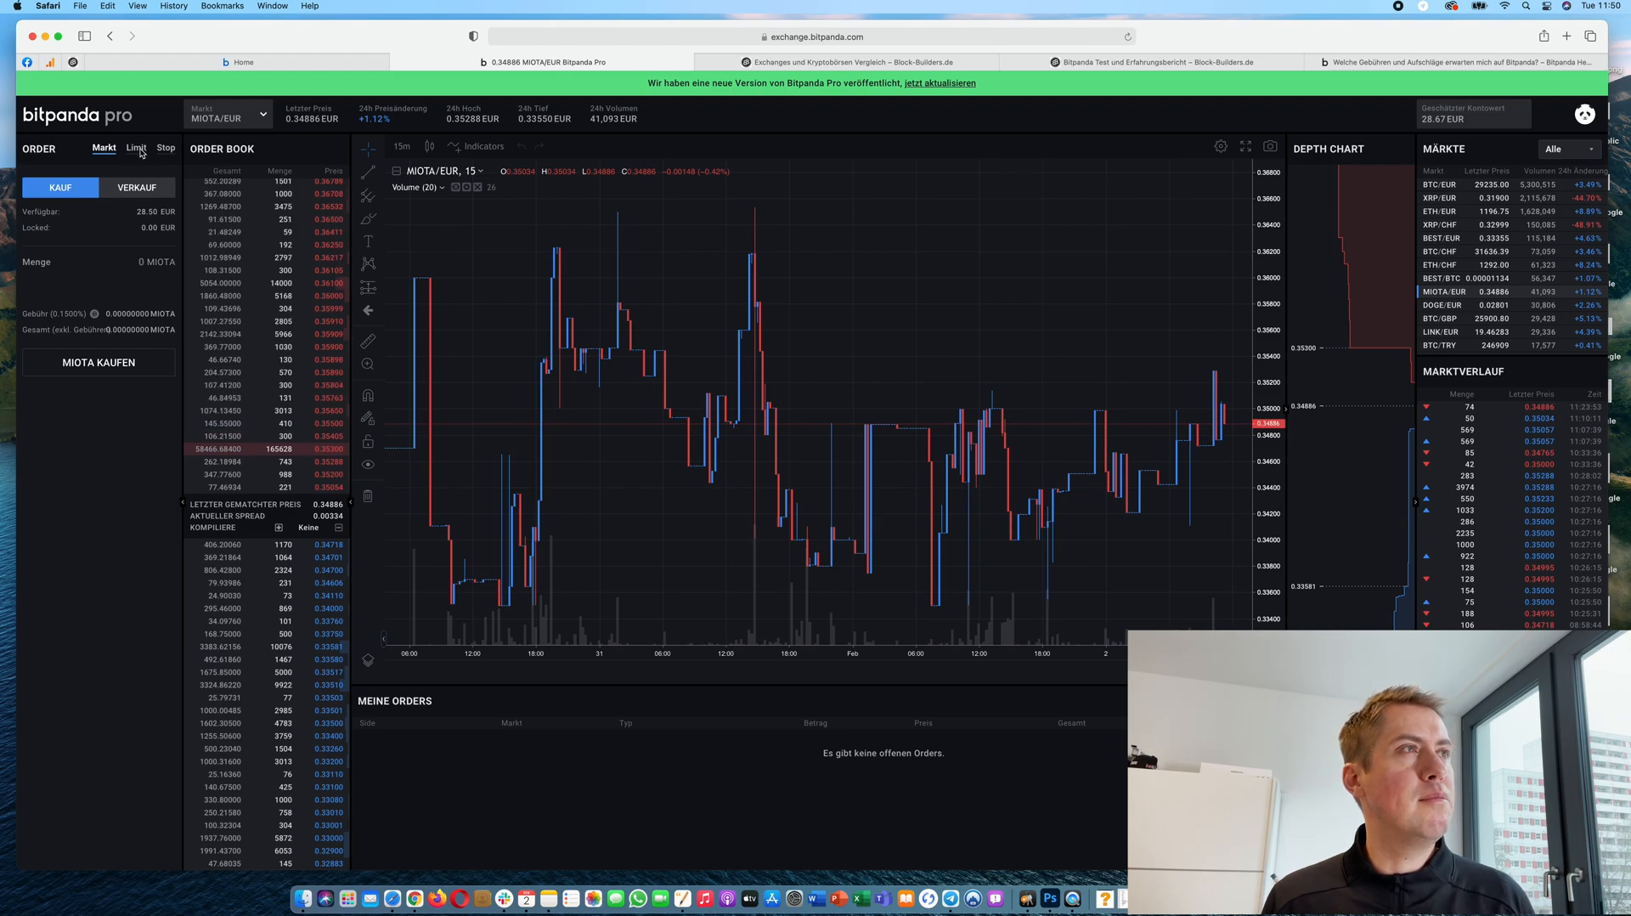
left_click(136, 148)
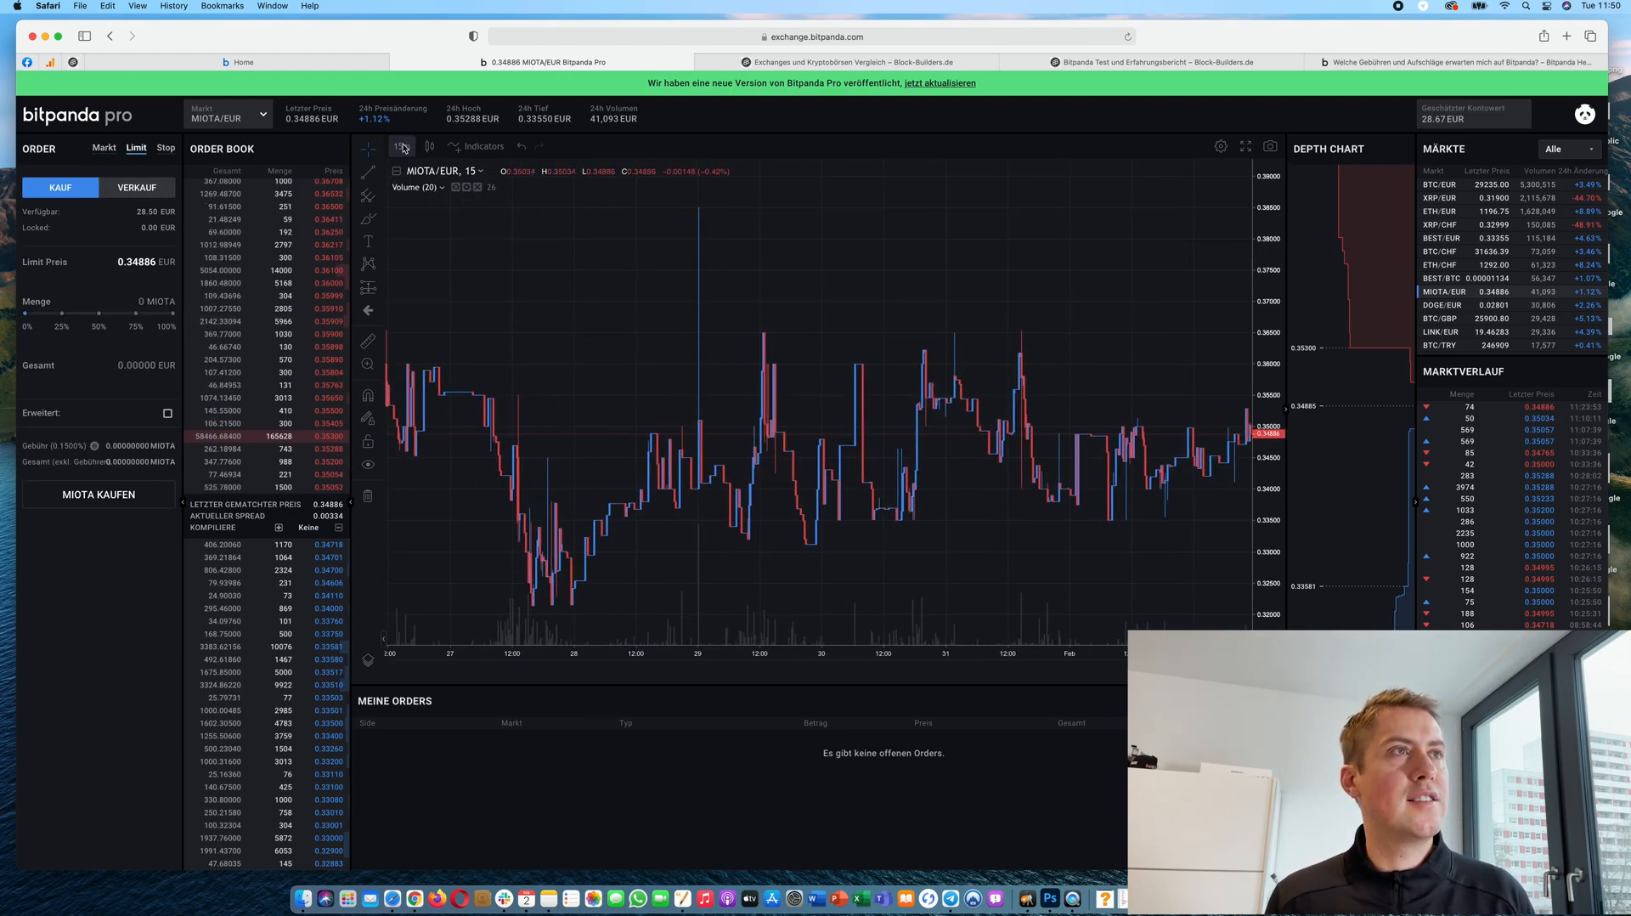
left_click(399, 170)
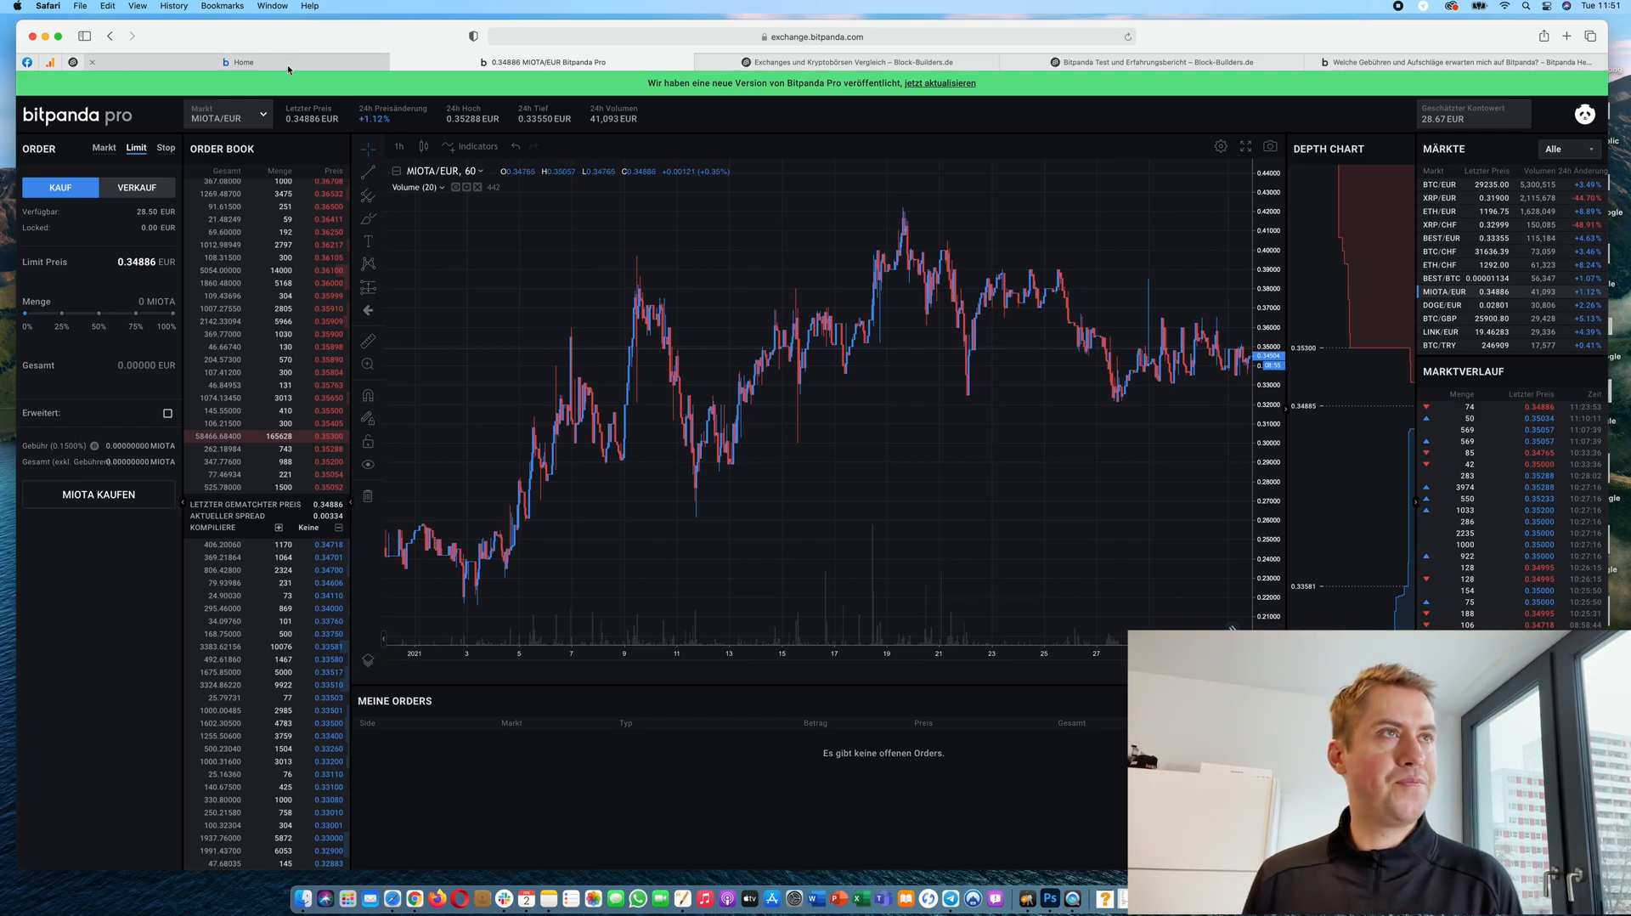
left_click(241, 62)
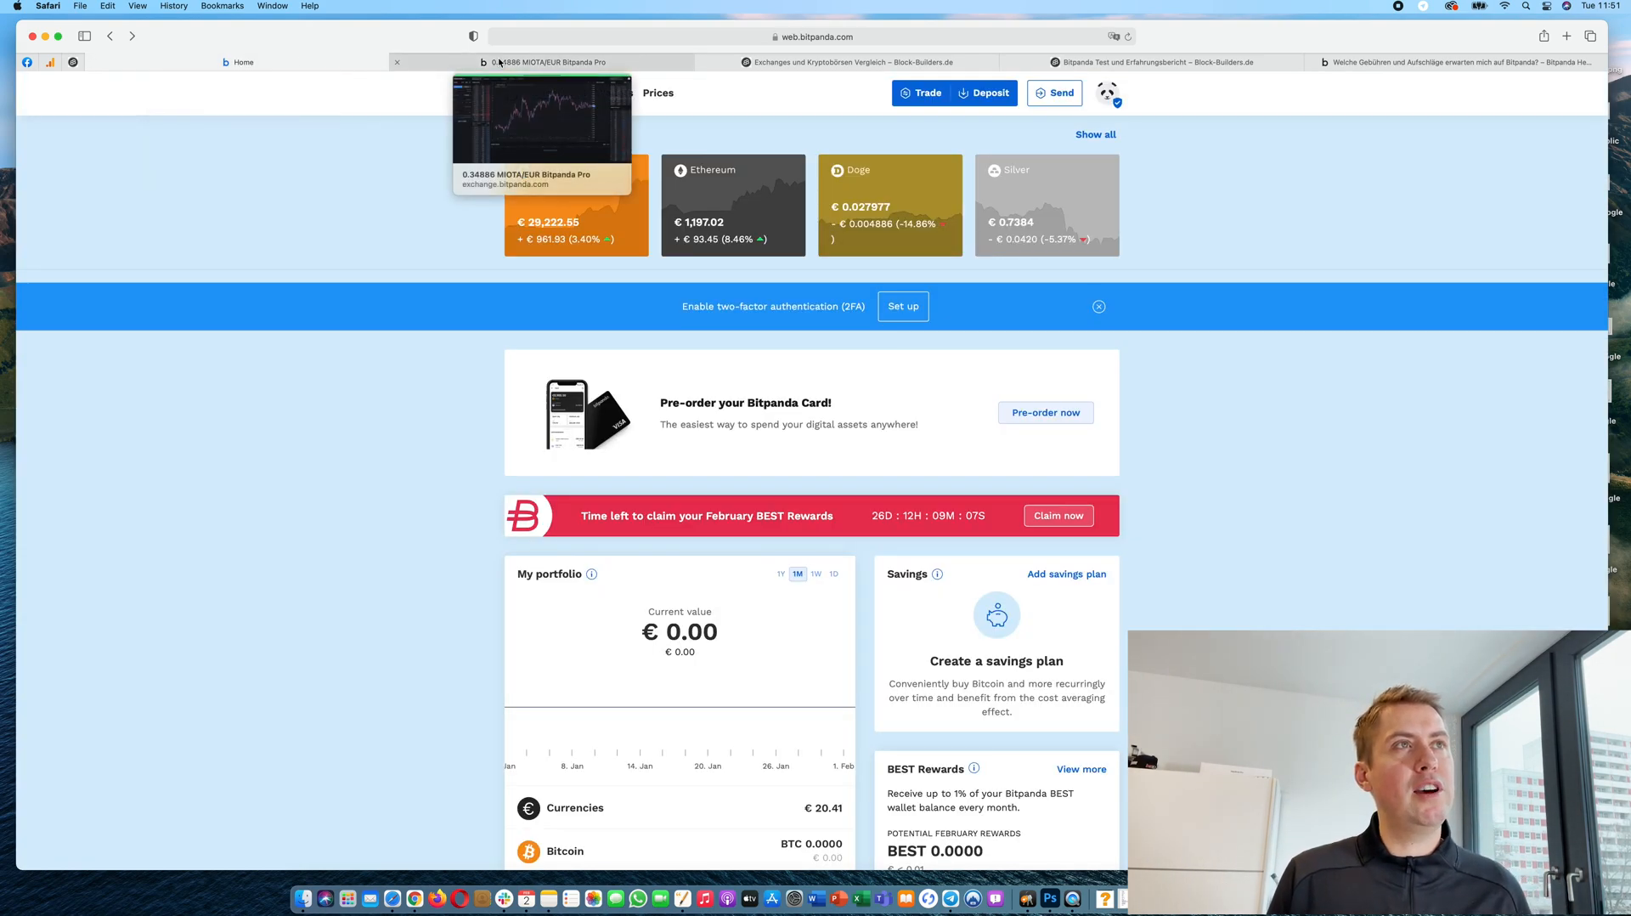
left_click(542, 61)
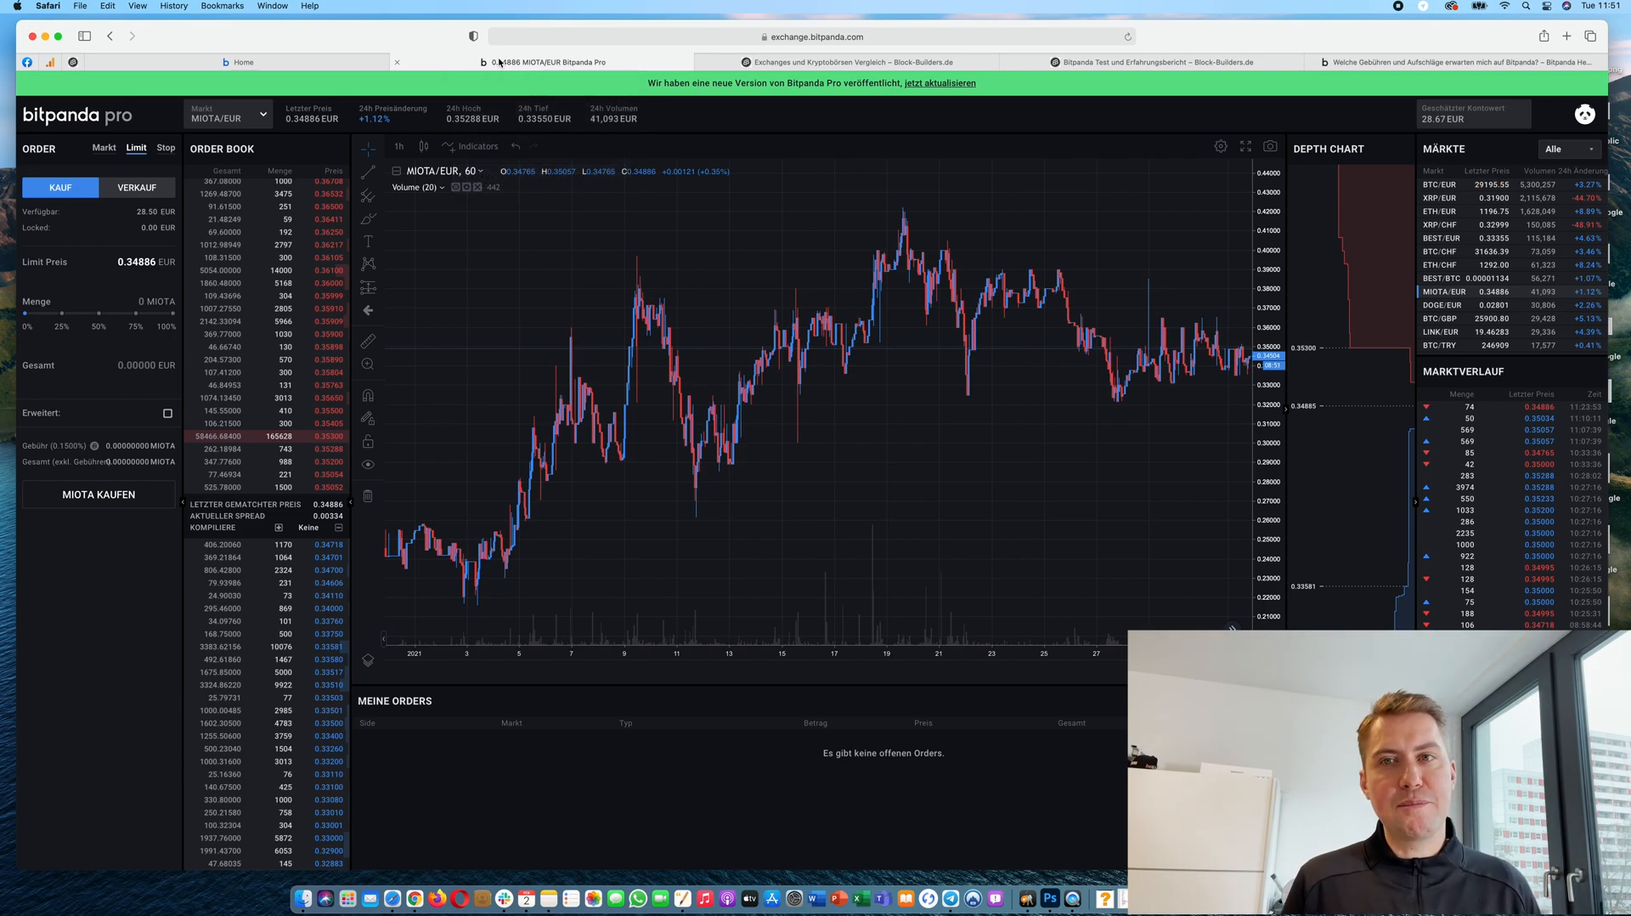